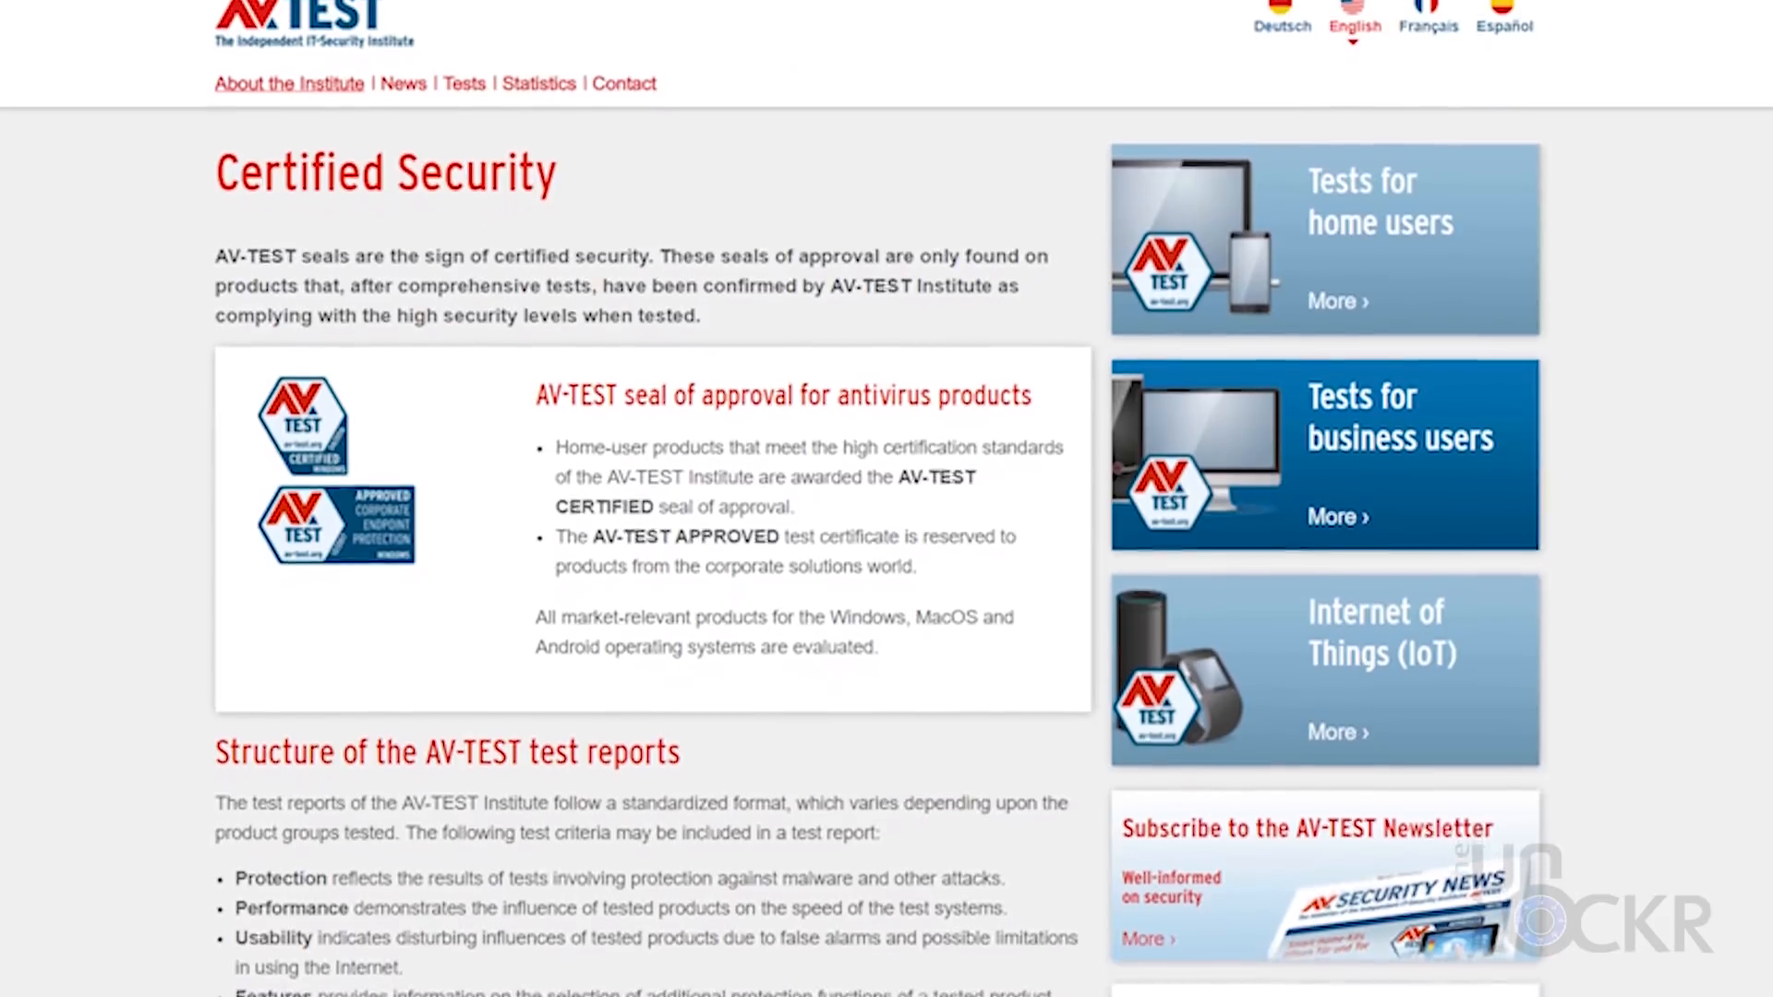
# Scroll through AV-TEST's Certified Security and Test Modules pages
pyautogui.scroll(-3)
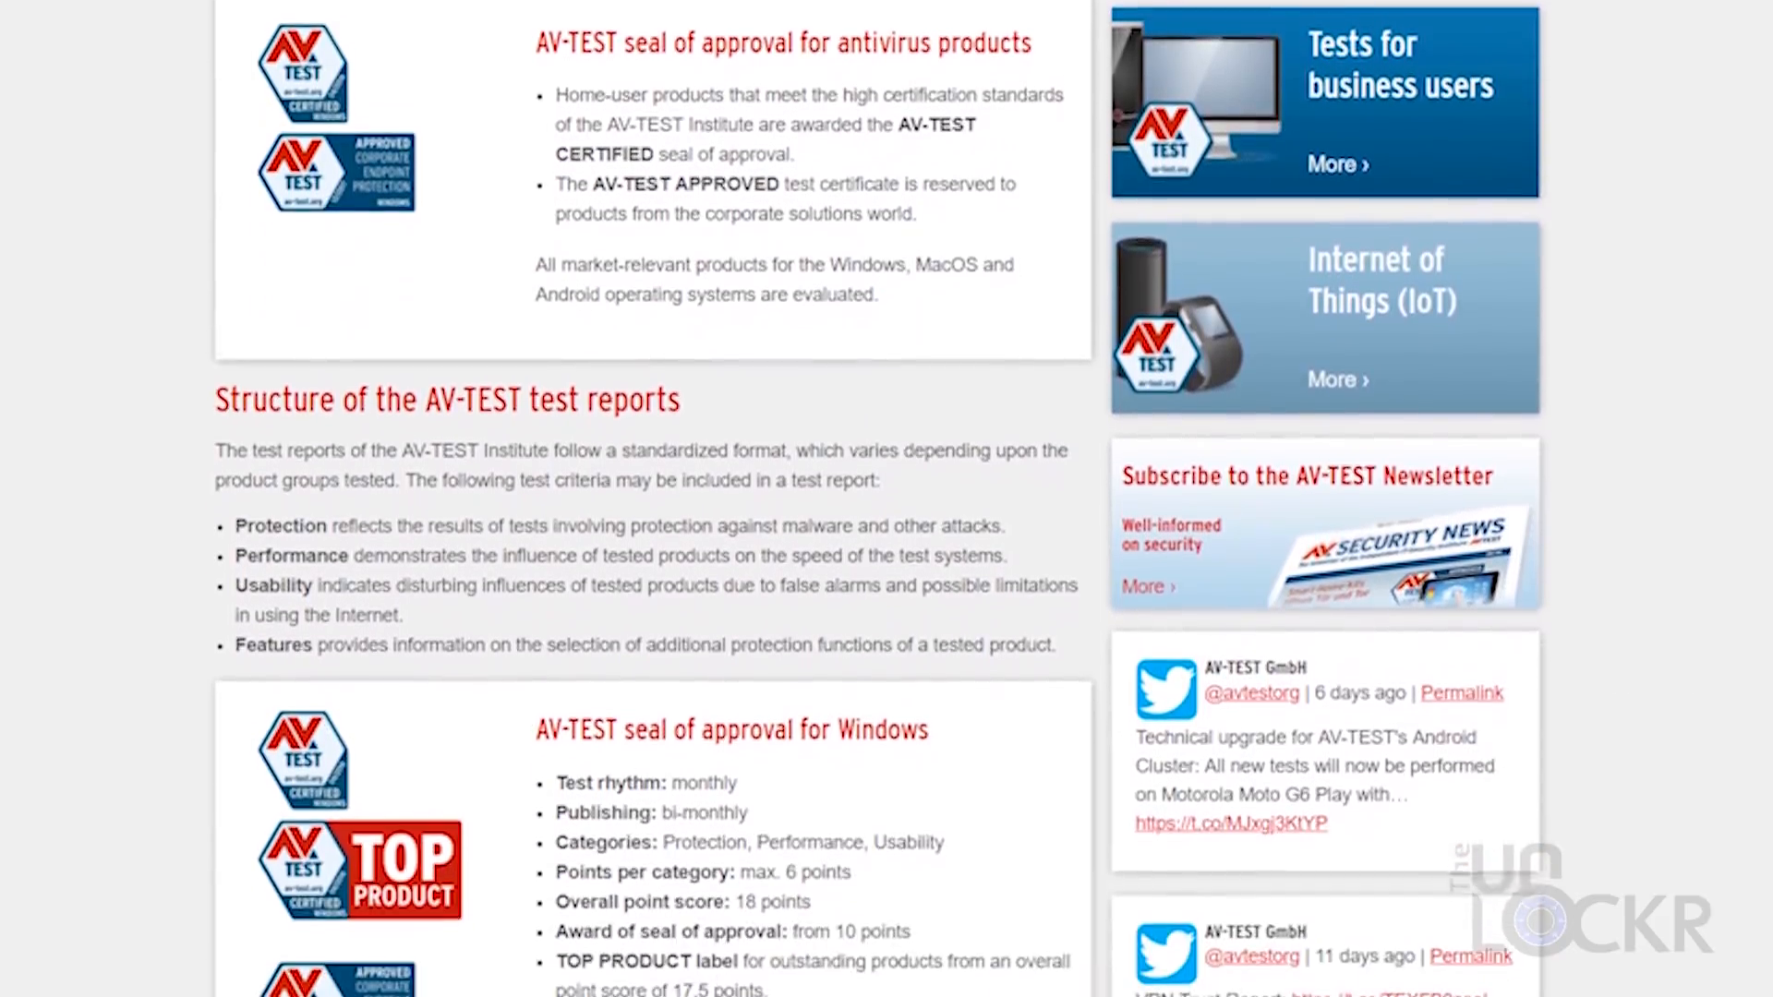
pyautogui.scroll(-3)
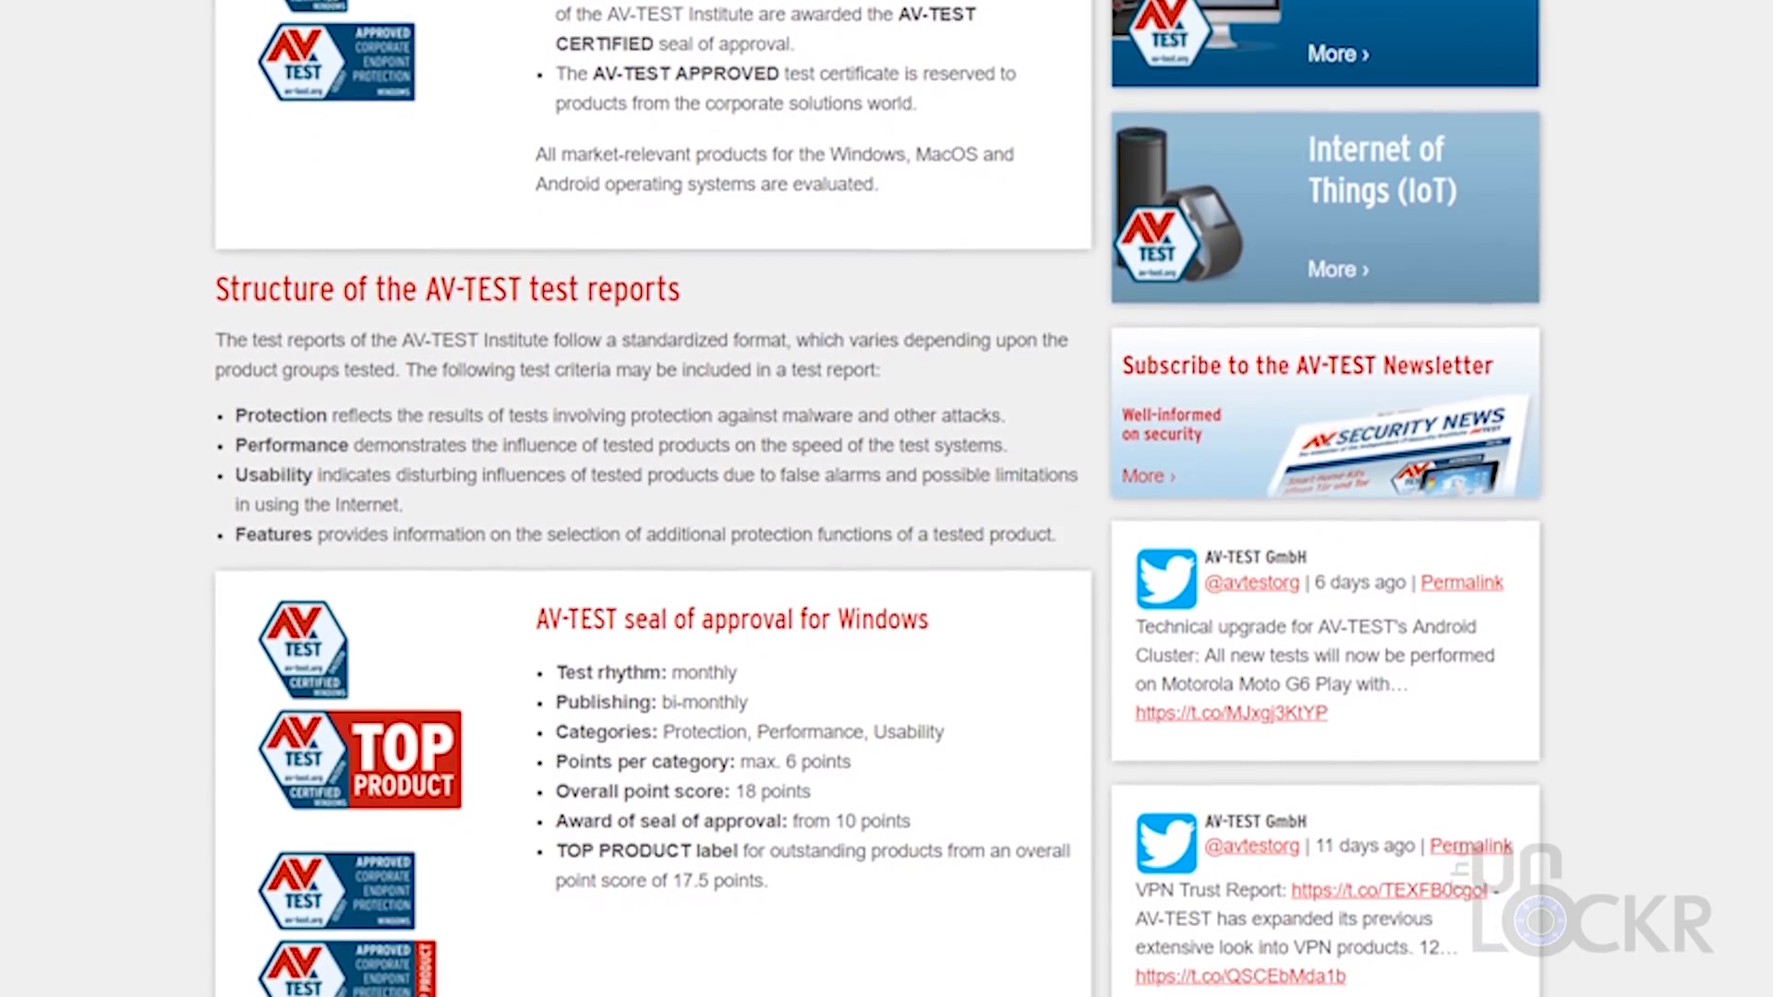
pyautogui.scroll(-3)
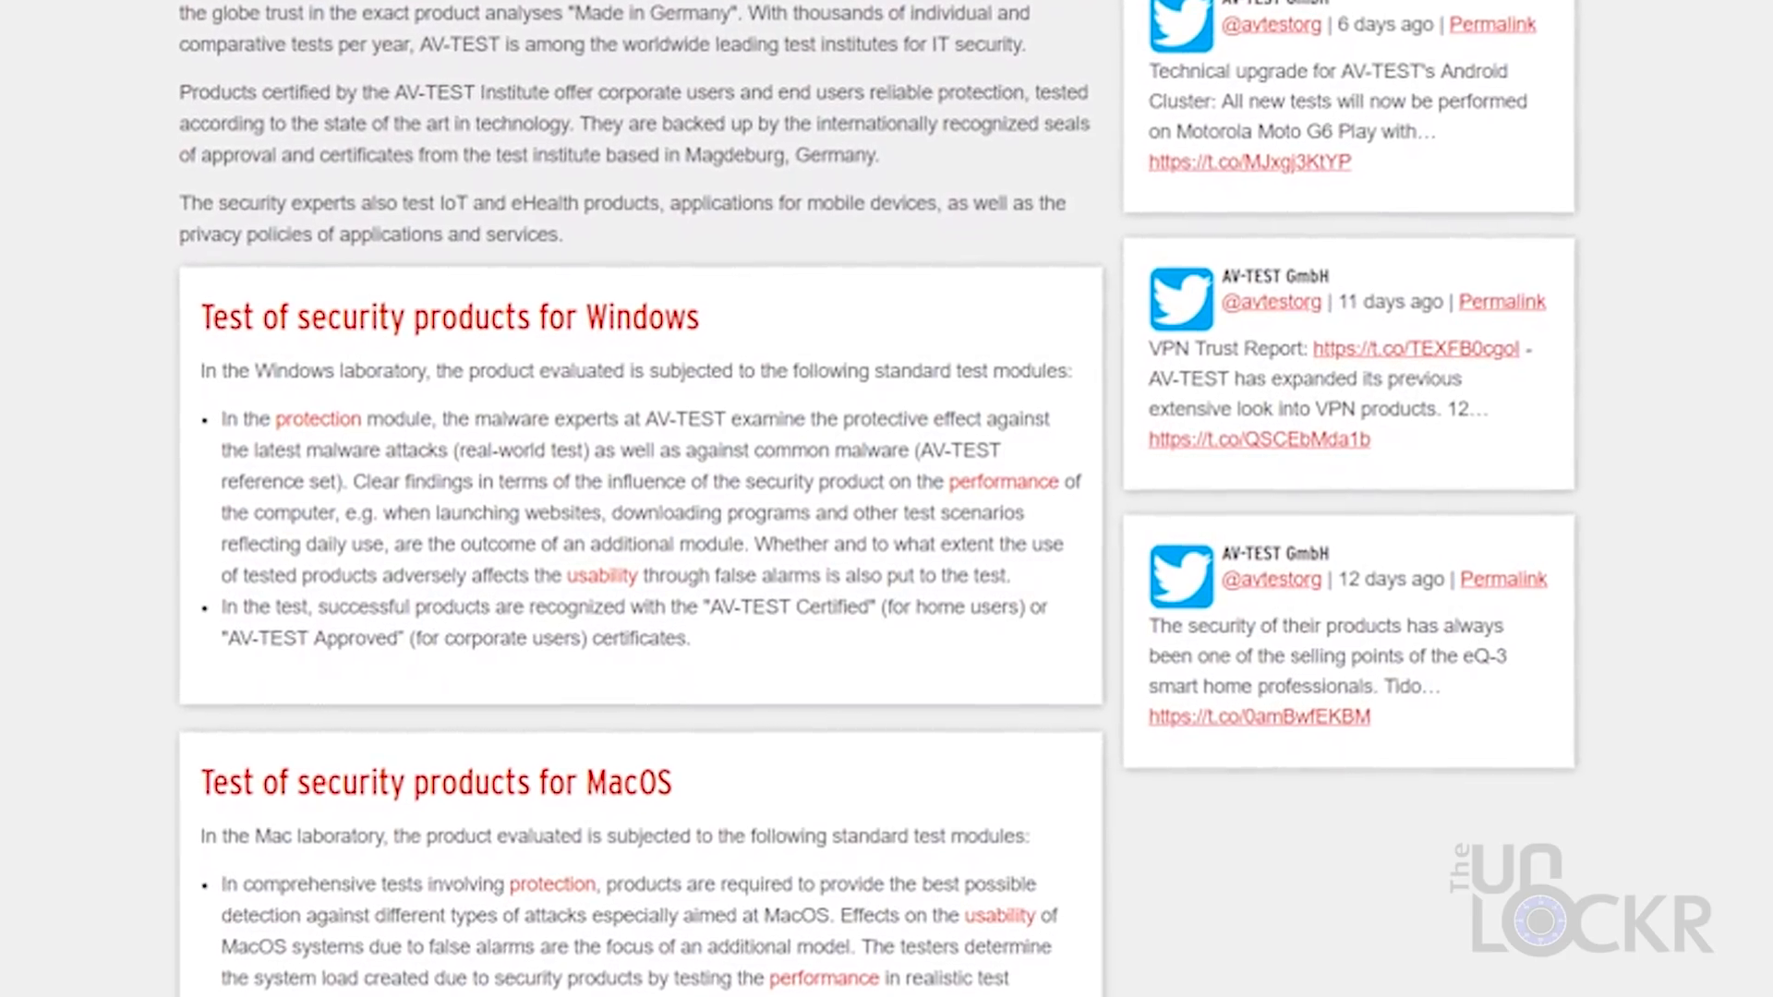
# Scroll the Bitdefender test report down to its 6.0/6.0 Protection score
pyautogui.scroll(-3)
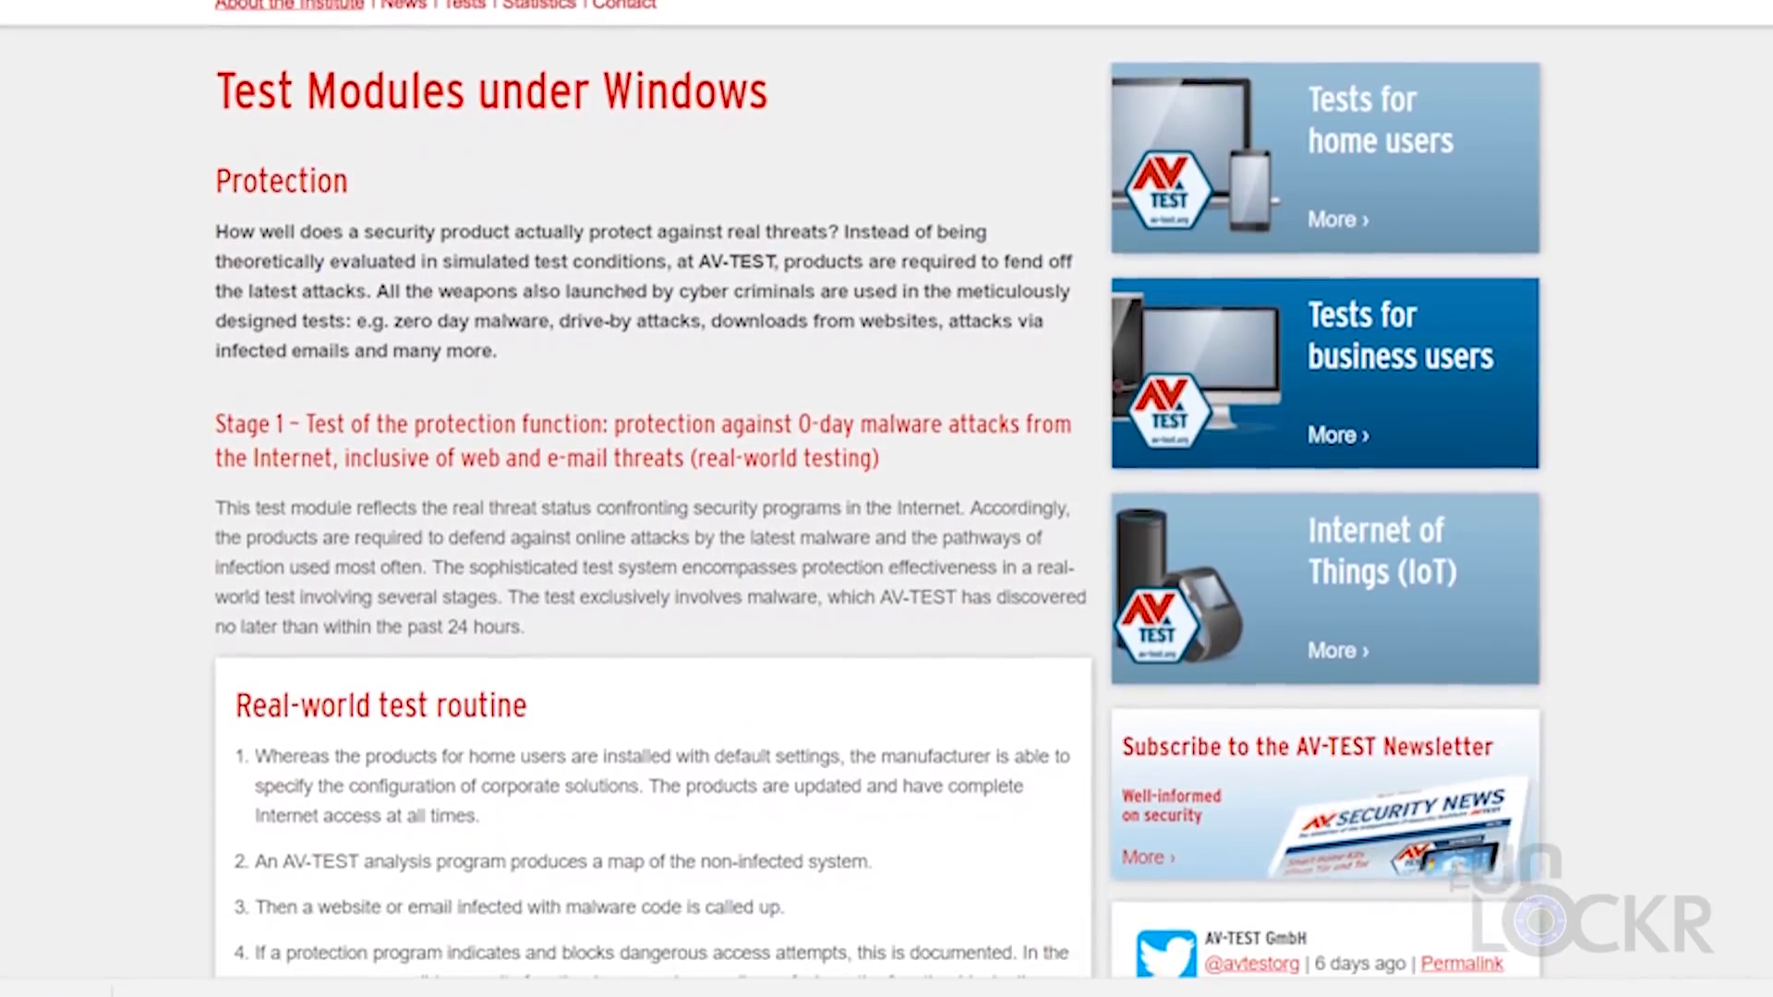
pyautogui.scroll(-3)
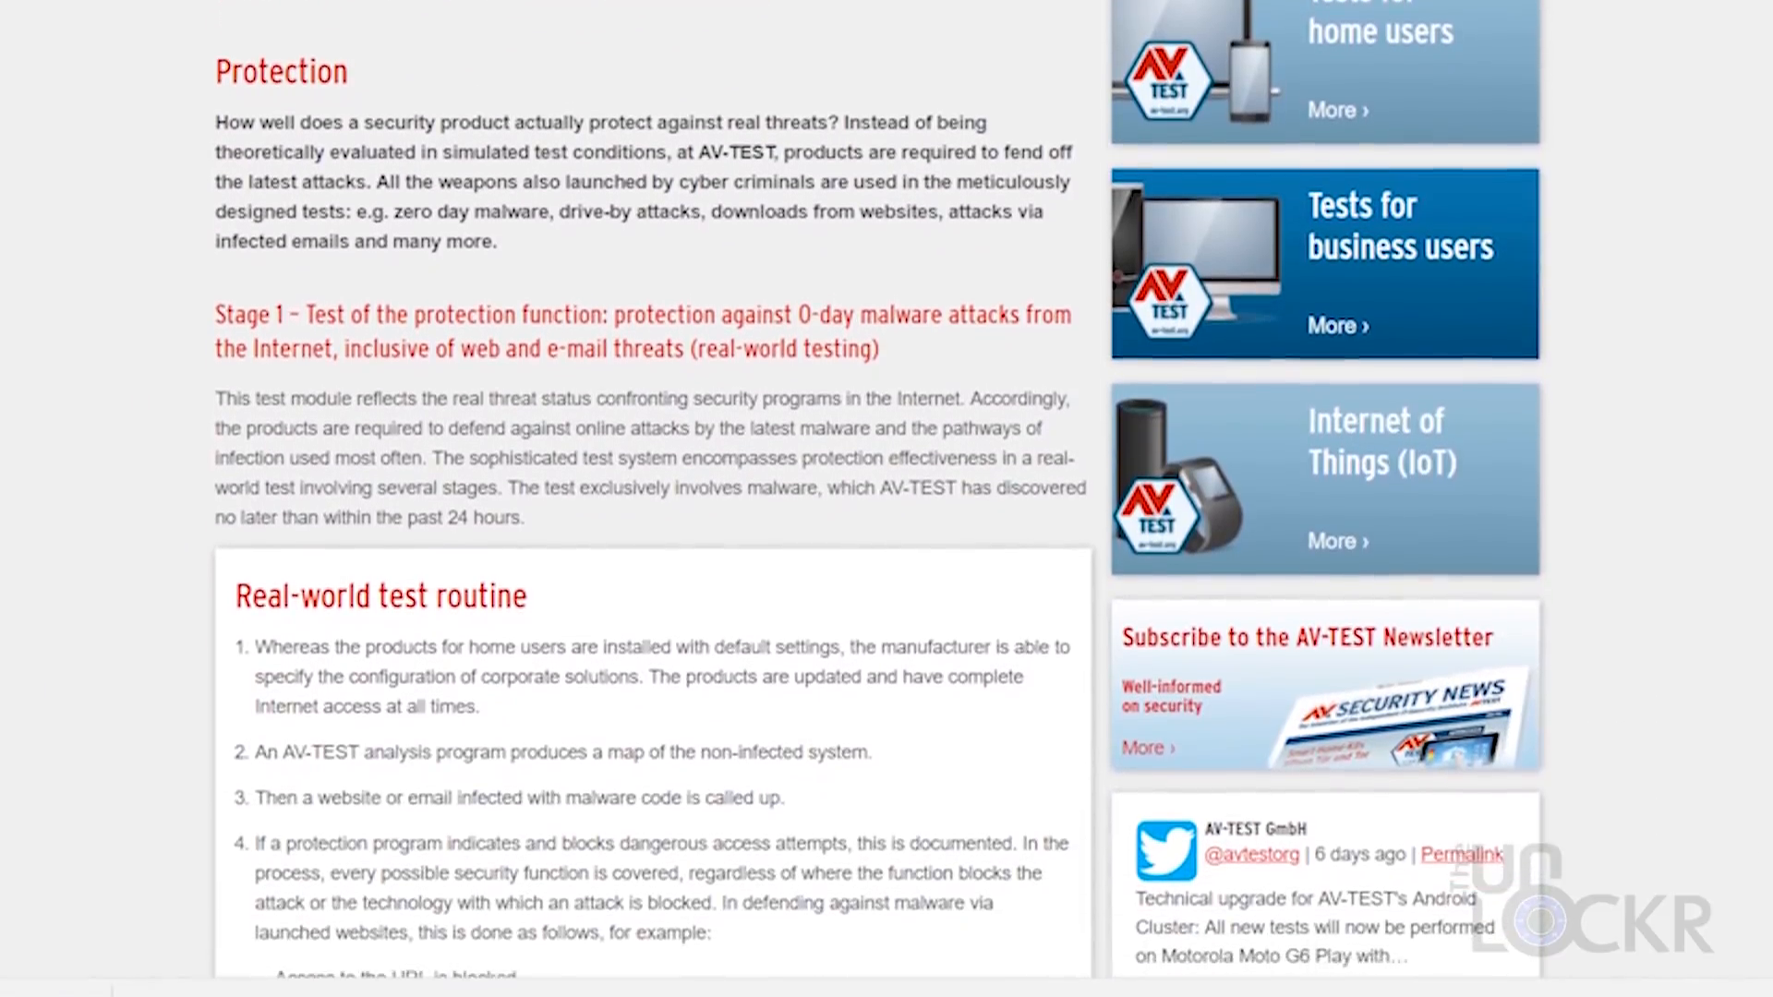
pyautogui.scroll(-3)
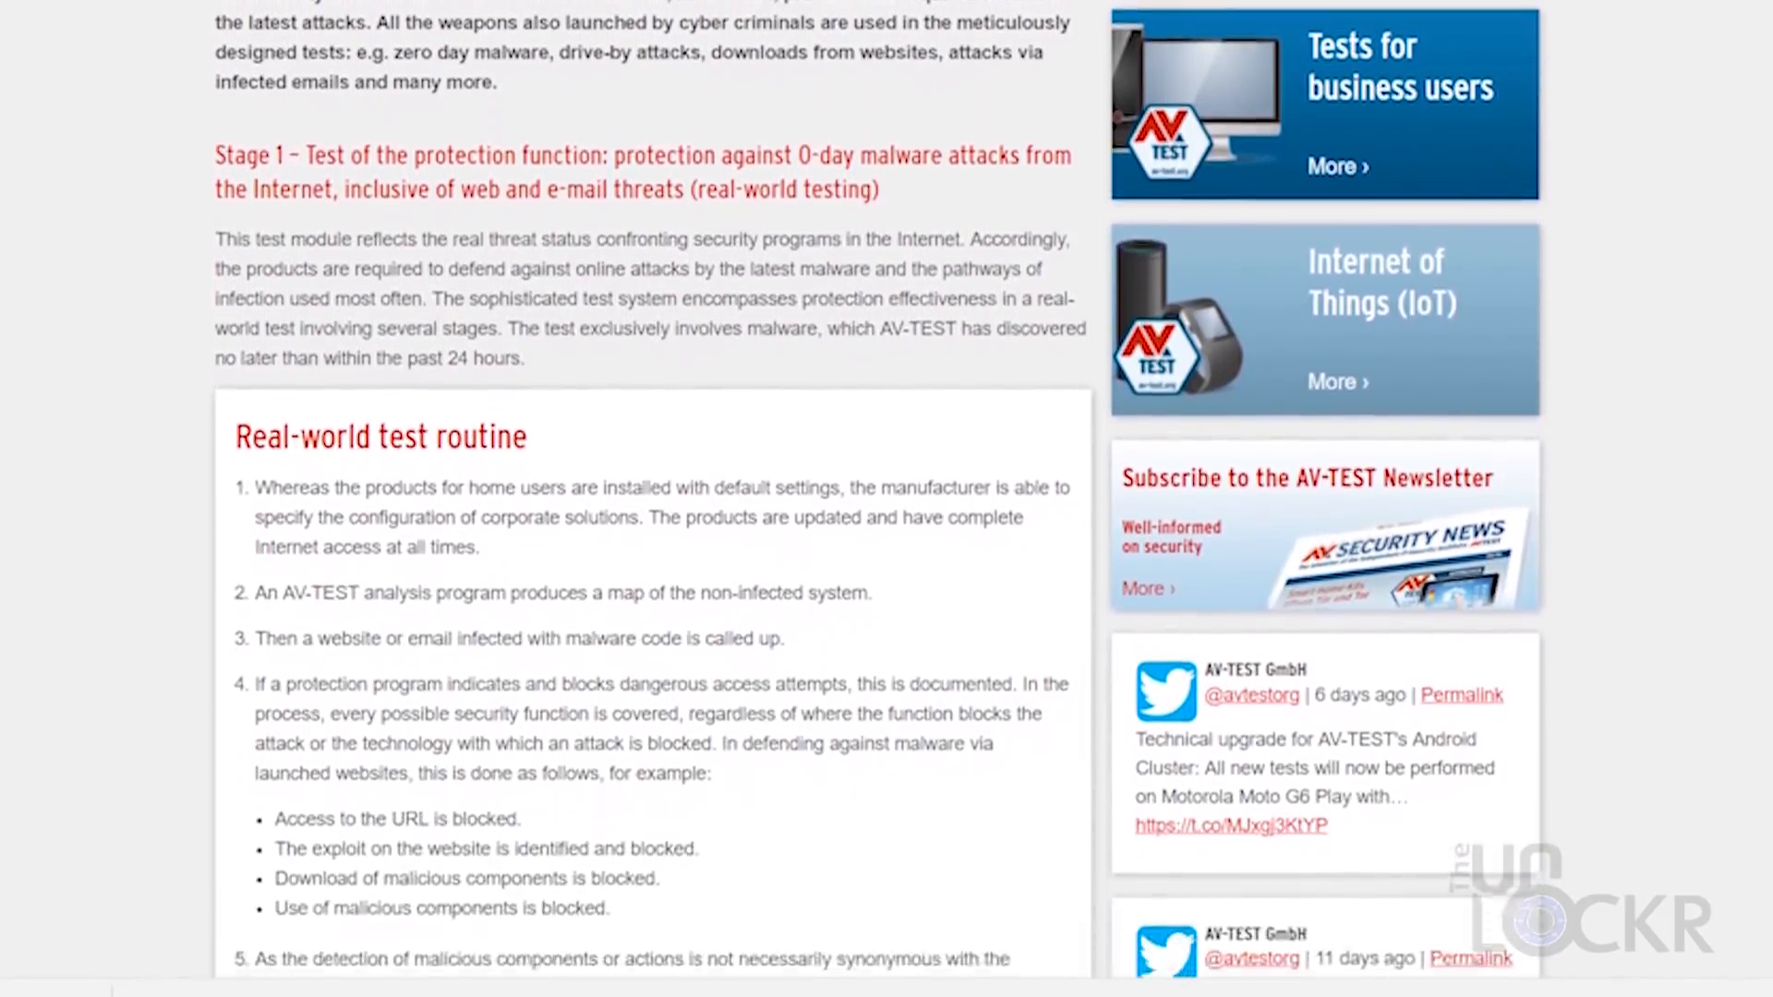
pyautogui.scroll(-3)
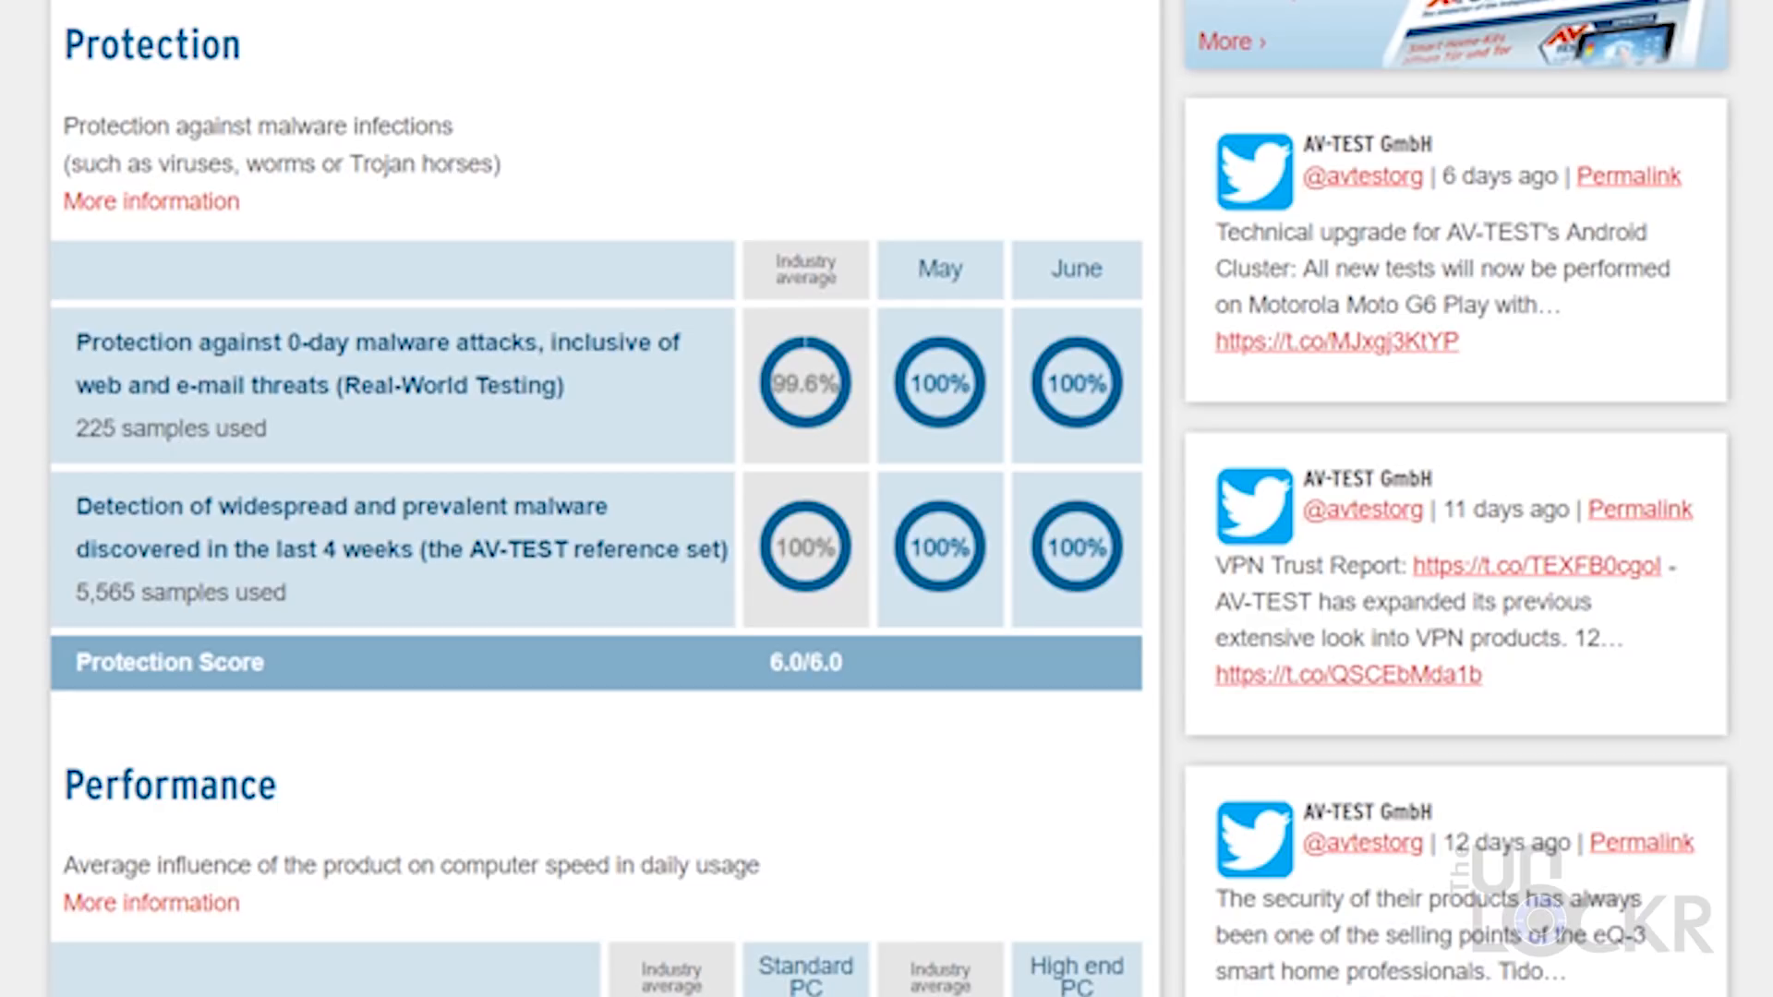
# Scroll the AV-TEST report past Protection to the Performance and Usability results
pyautogui.scroll(-3)
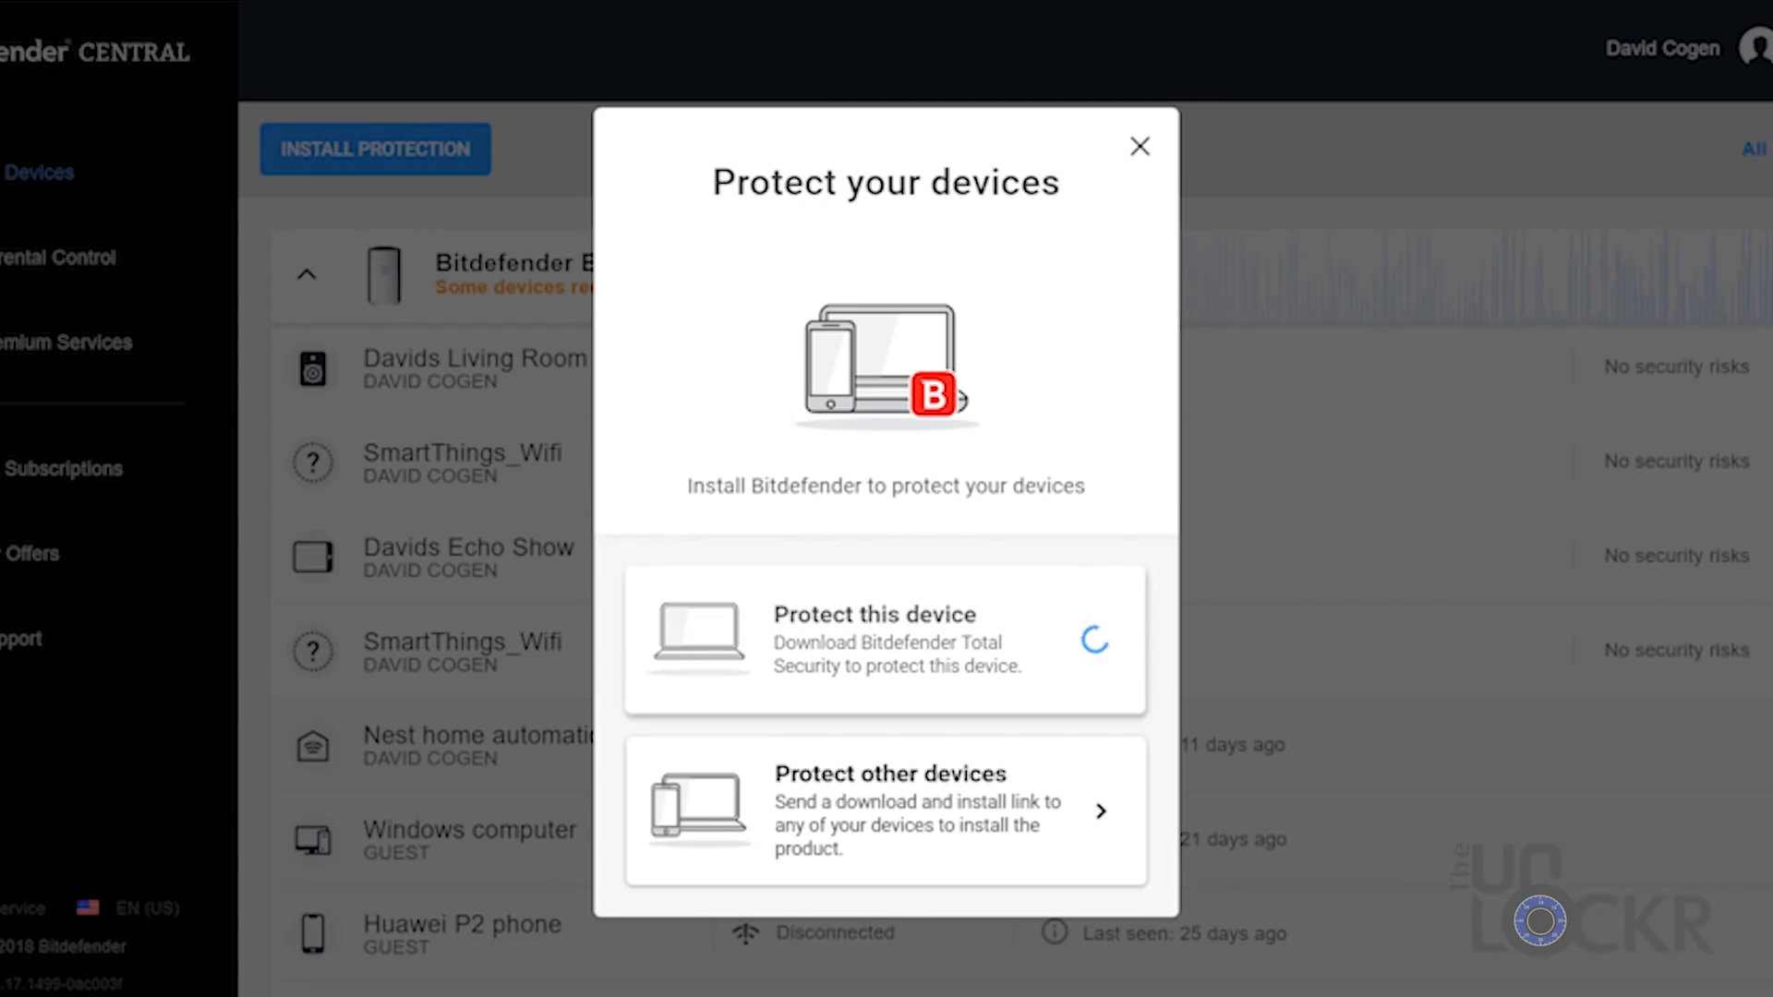
# Choose Protect this device and save the Bitdefender Total Security installer file
pyautogui.click(884, 641)
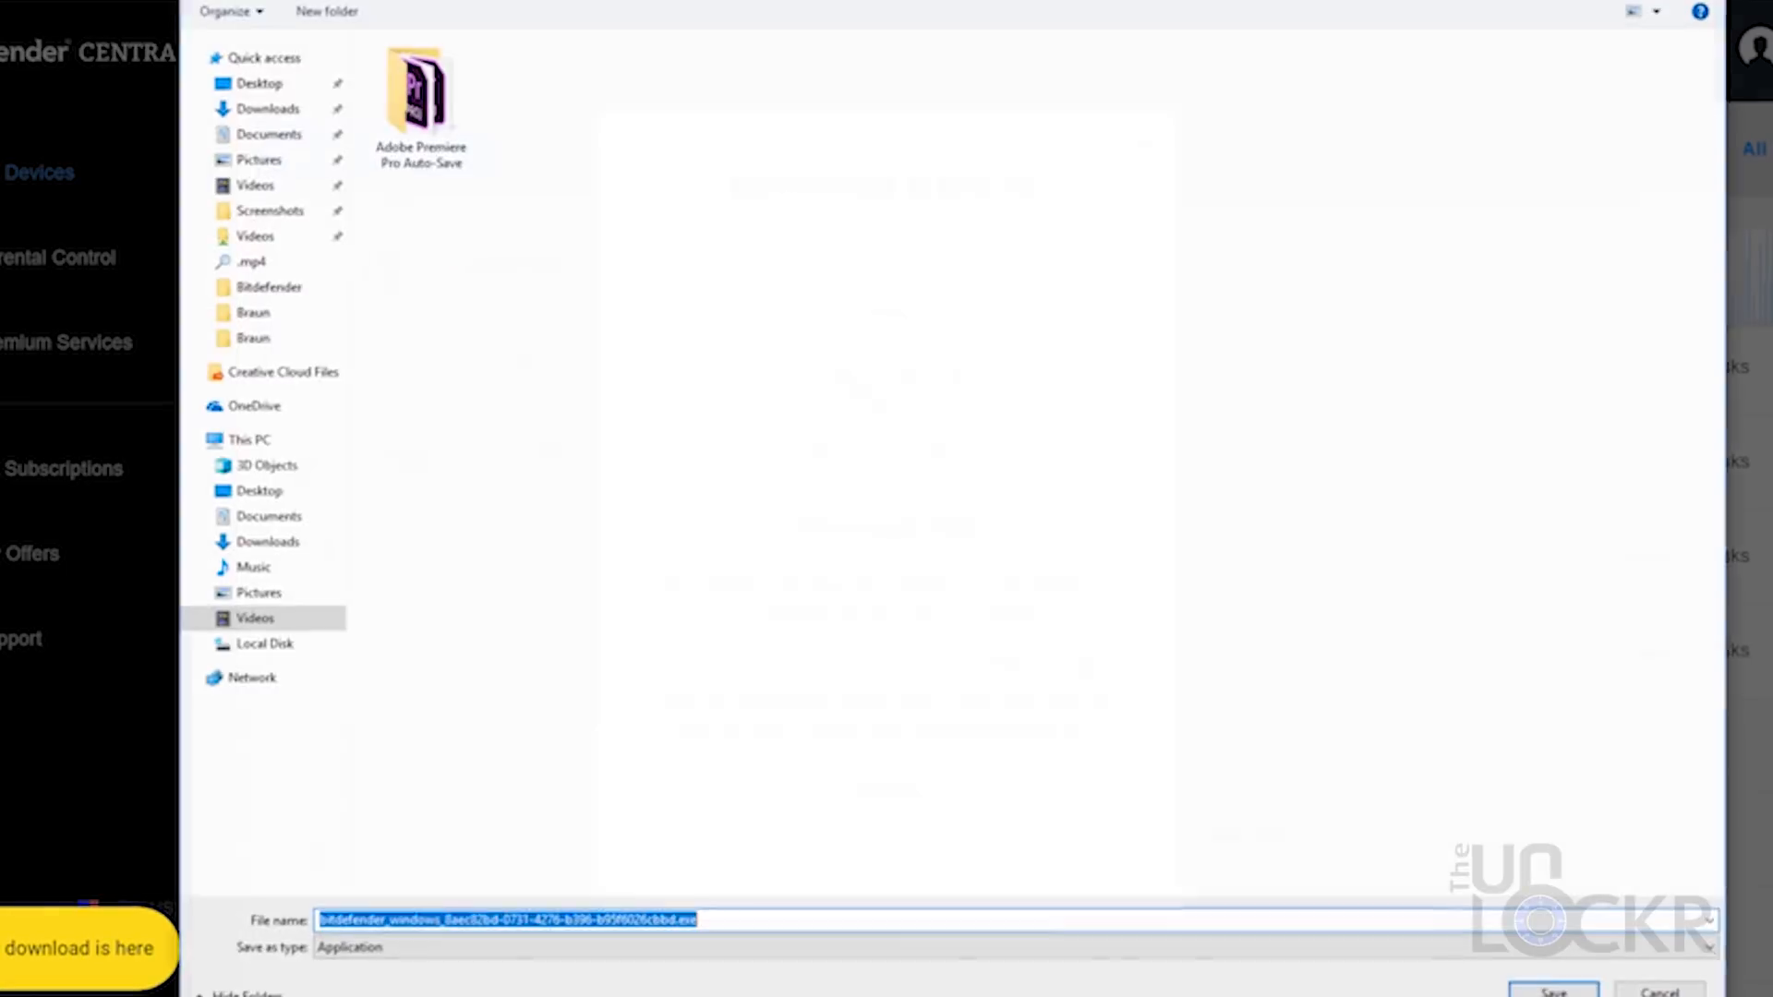
pyautogui.click(1551, 991)
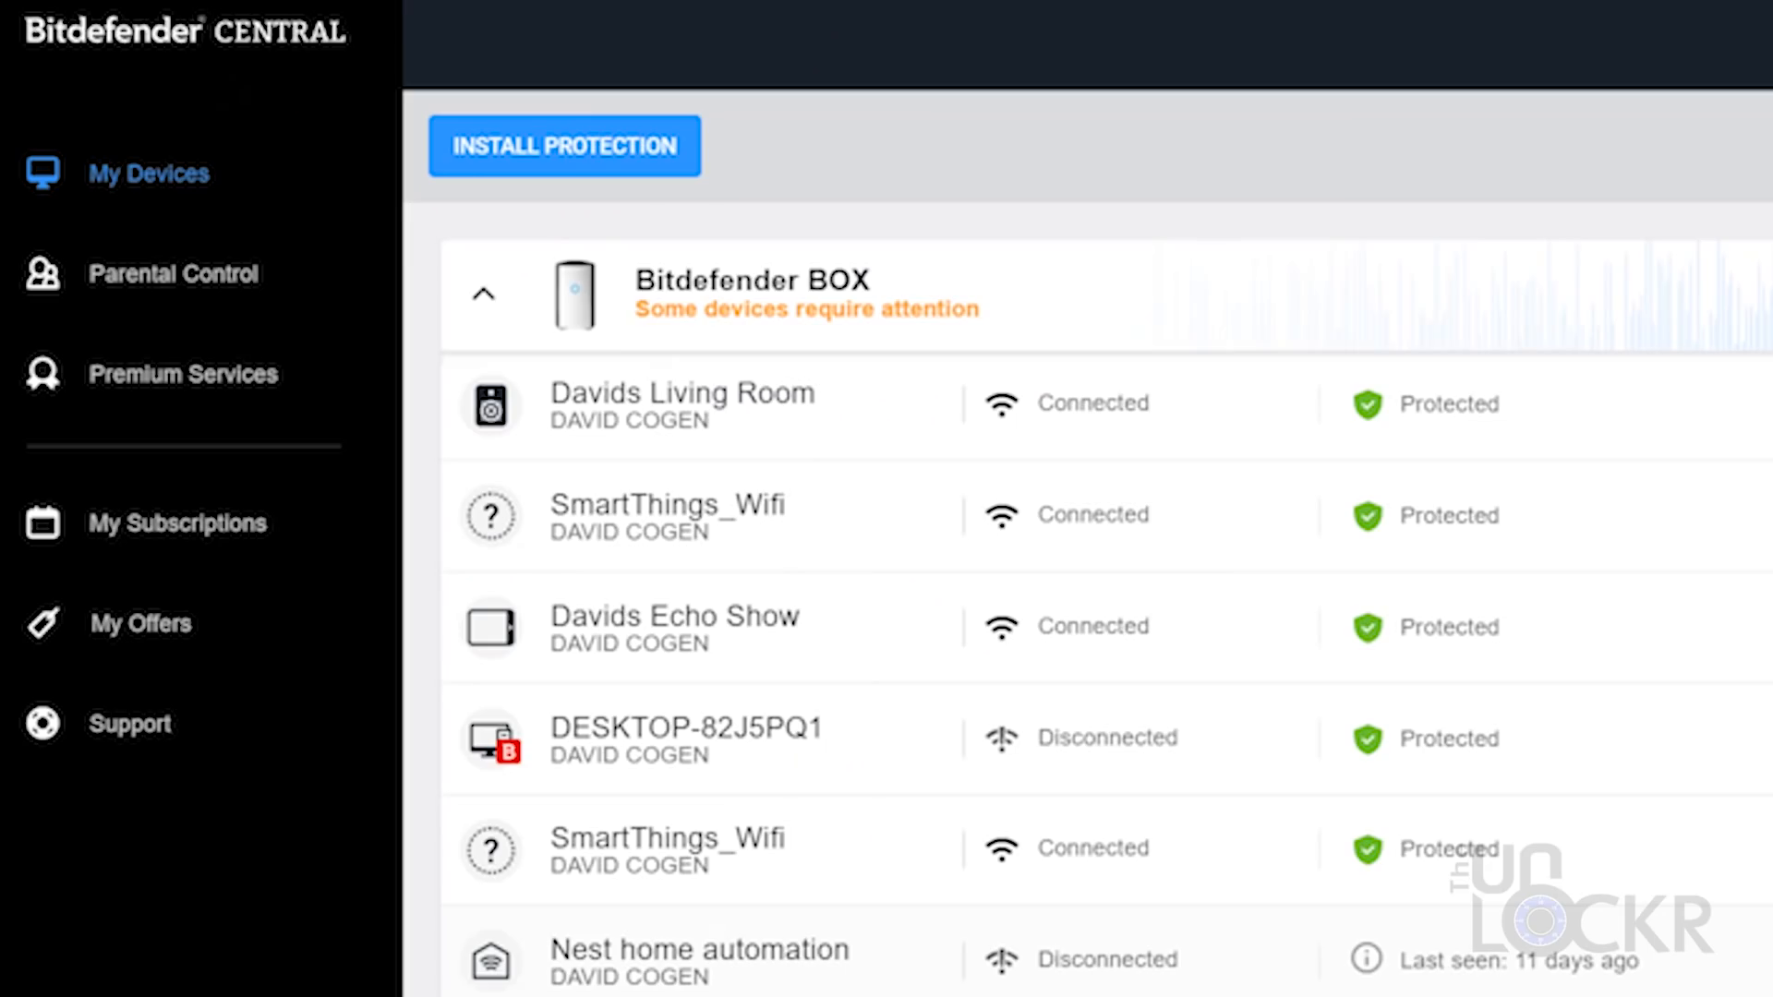
# Scroll through the My Devices list of connected and protected devices
pyautogui.scroll(-3)
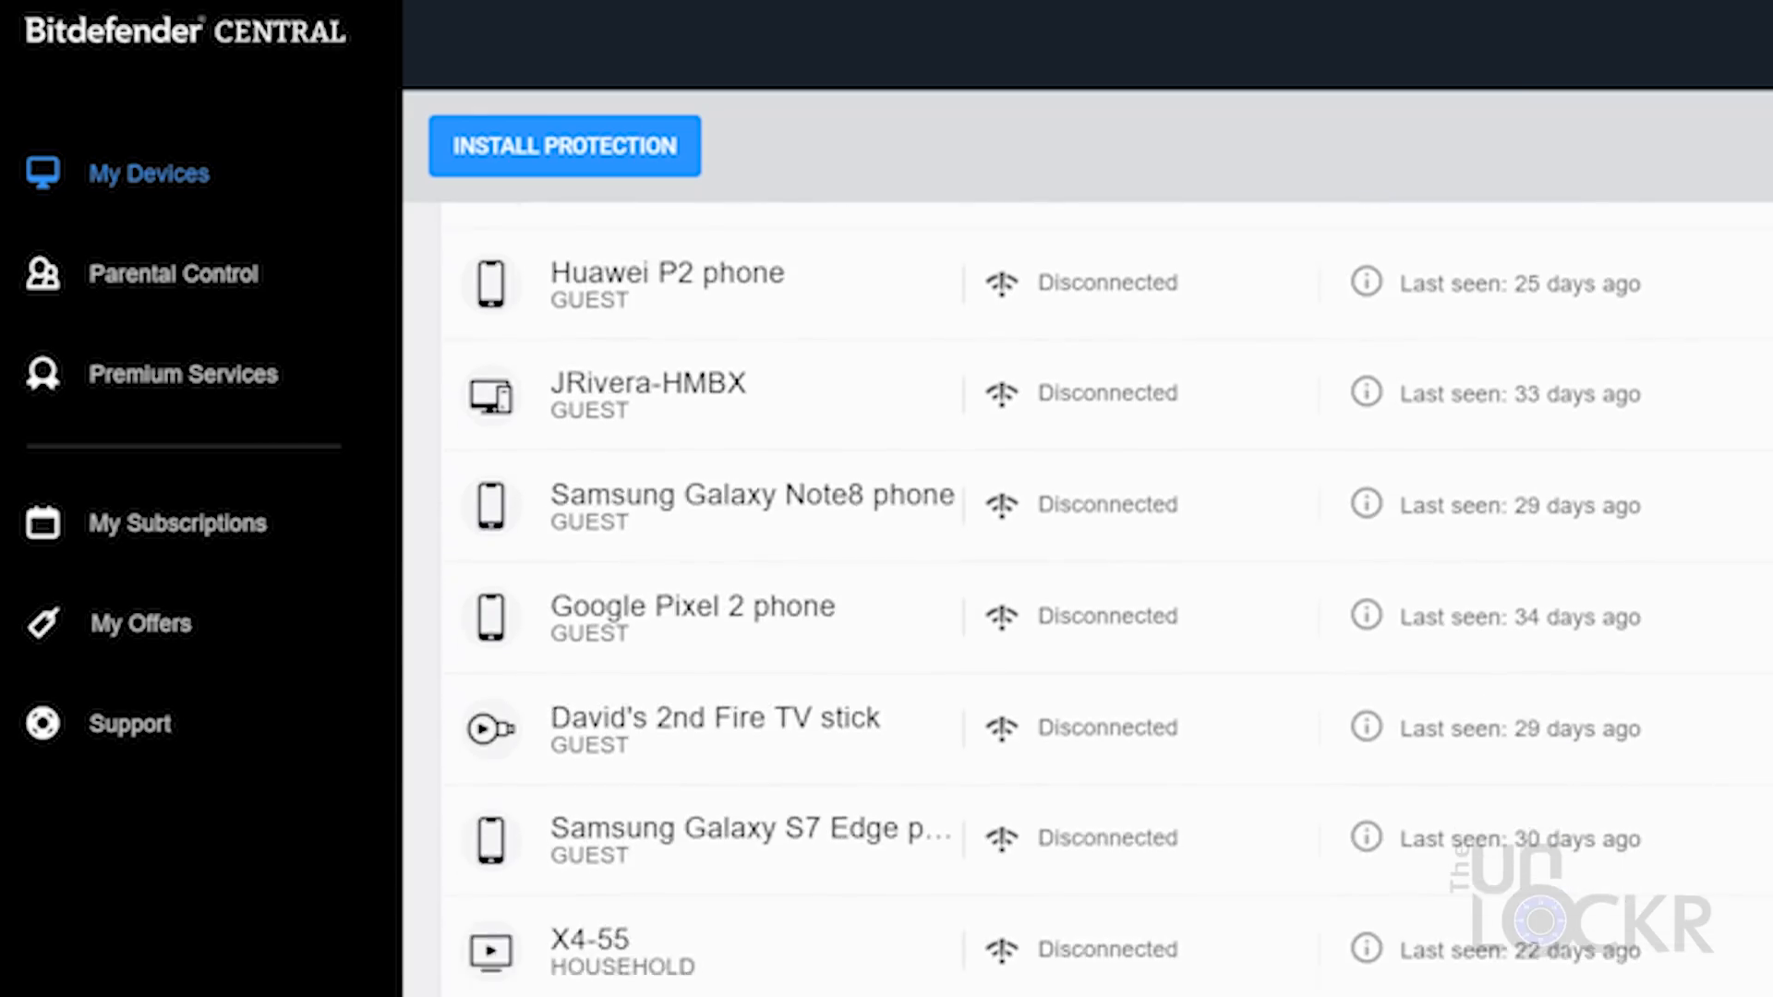
pyautogui.scroll(-3)
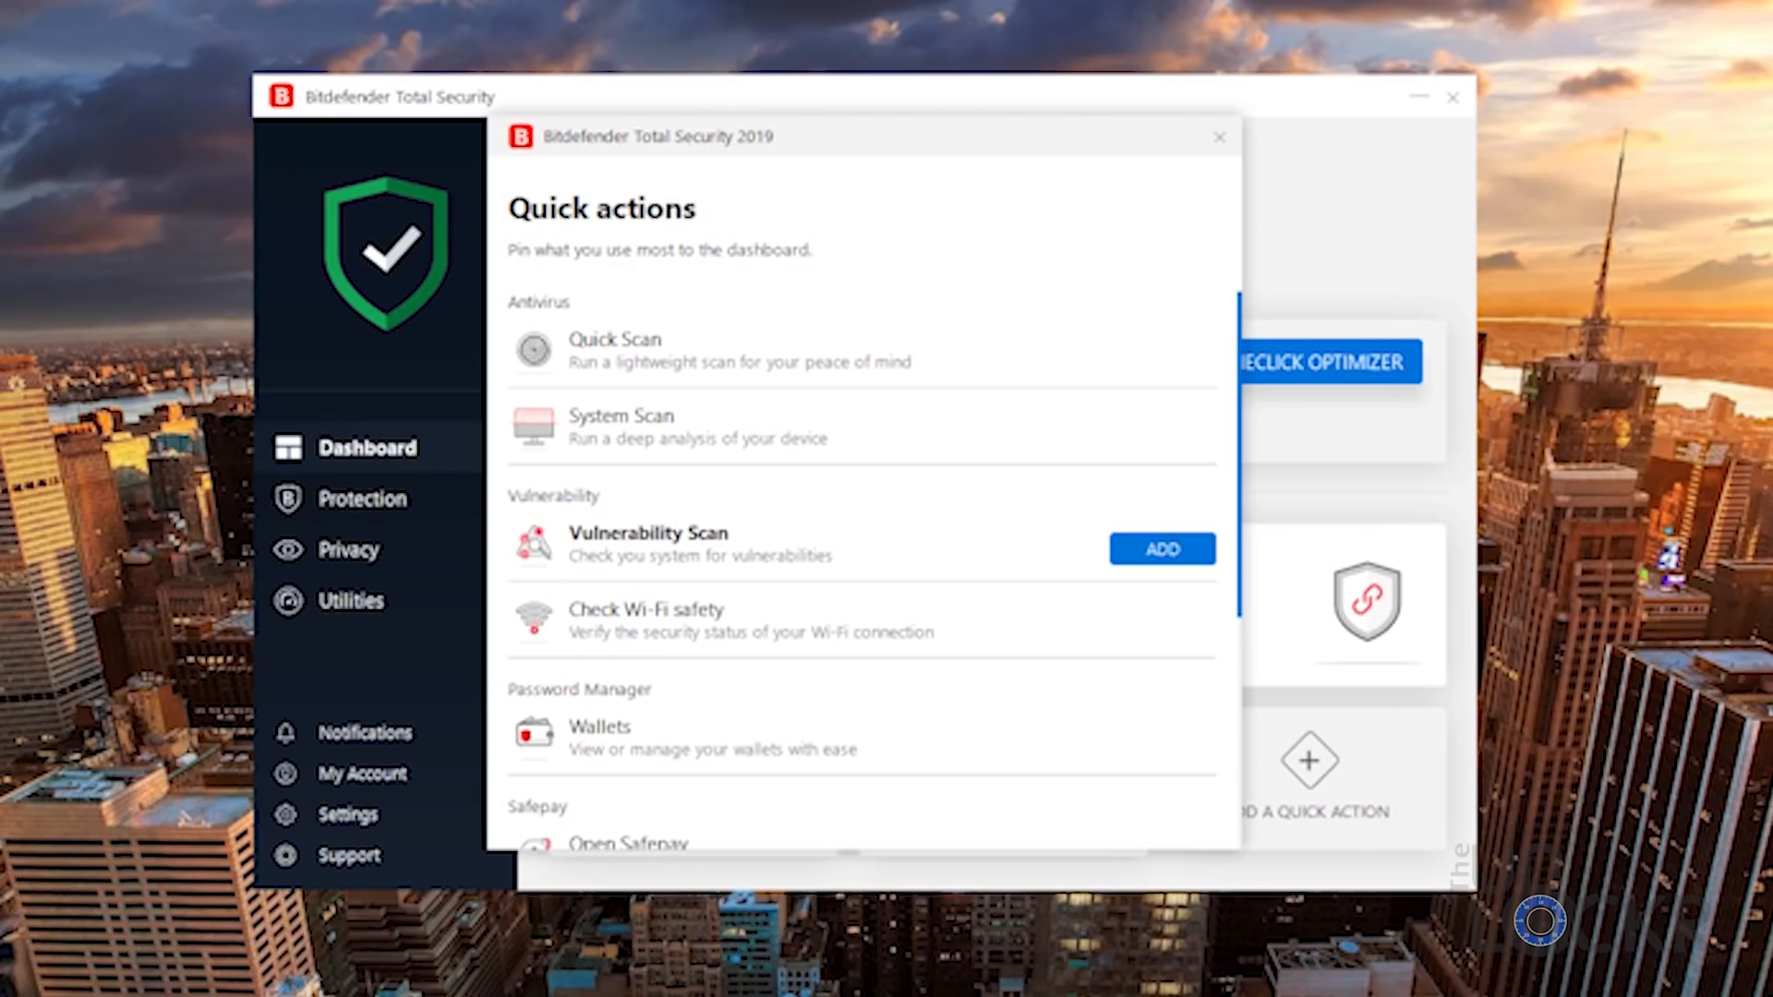
# Scroll the dashboard toward the Protection features overview
pyautogui.scroll(-3)
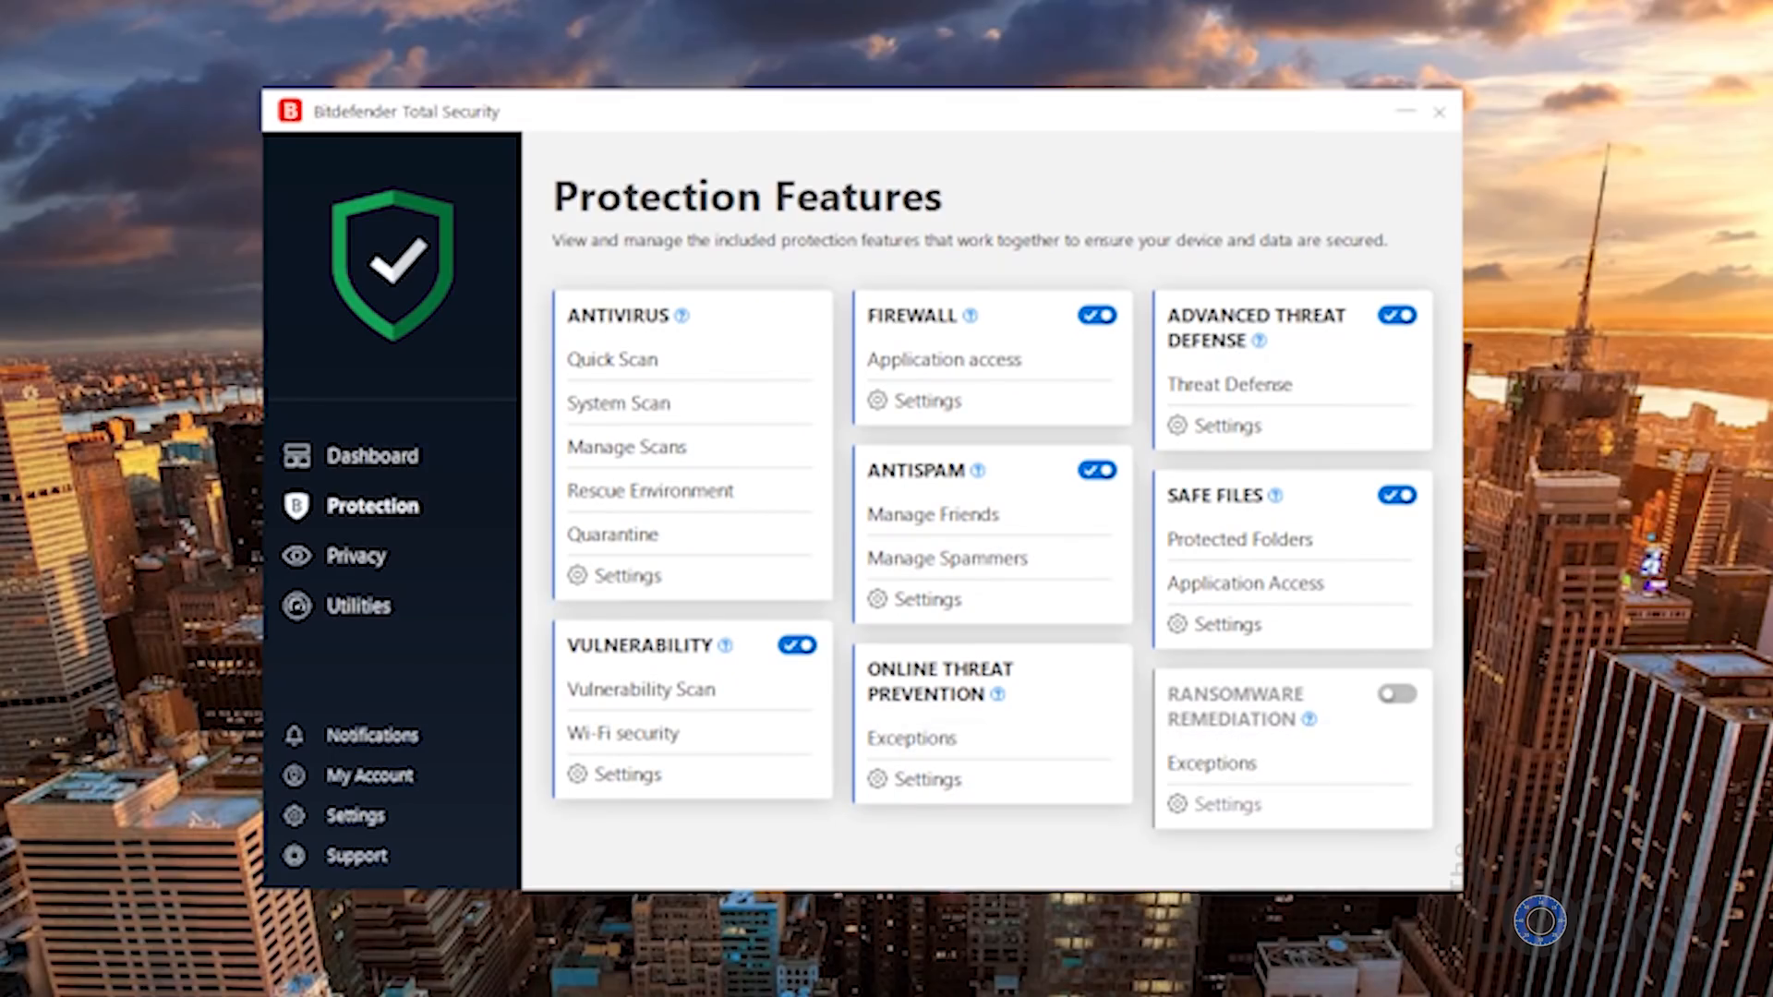
# Open the Password Manager's My Wallets window from Privacy
pyautogui.click(1396, 692)
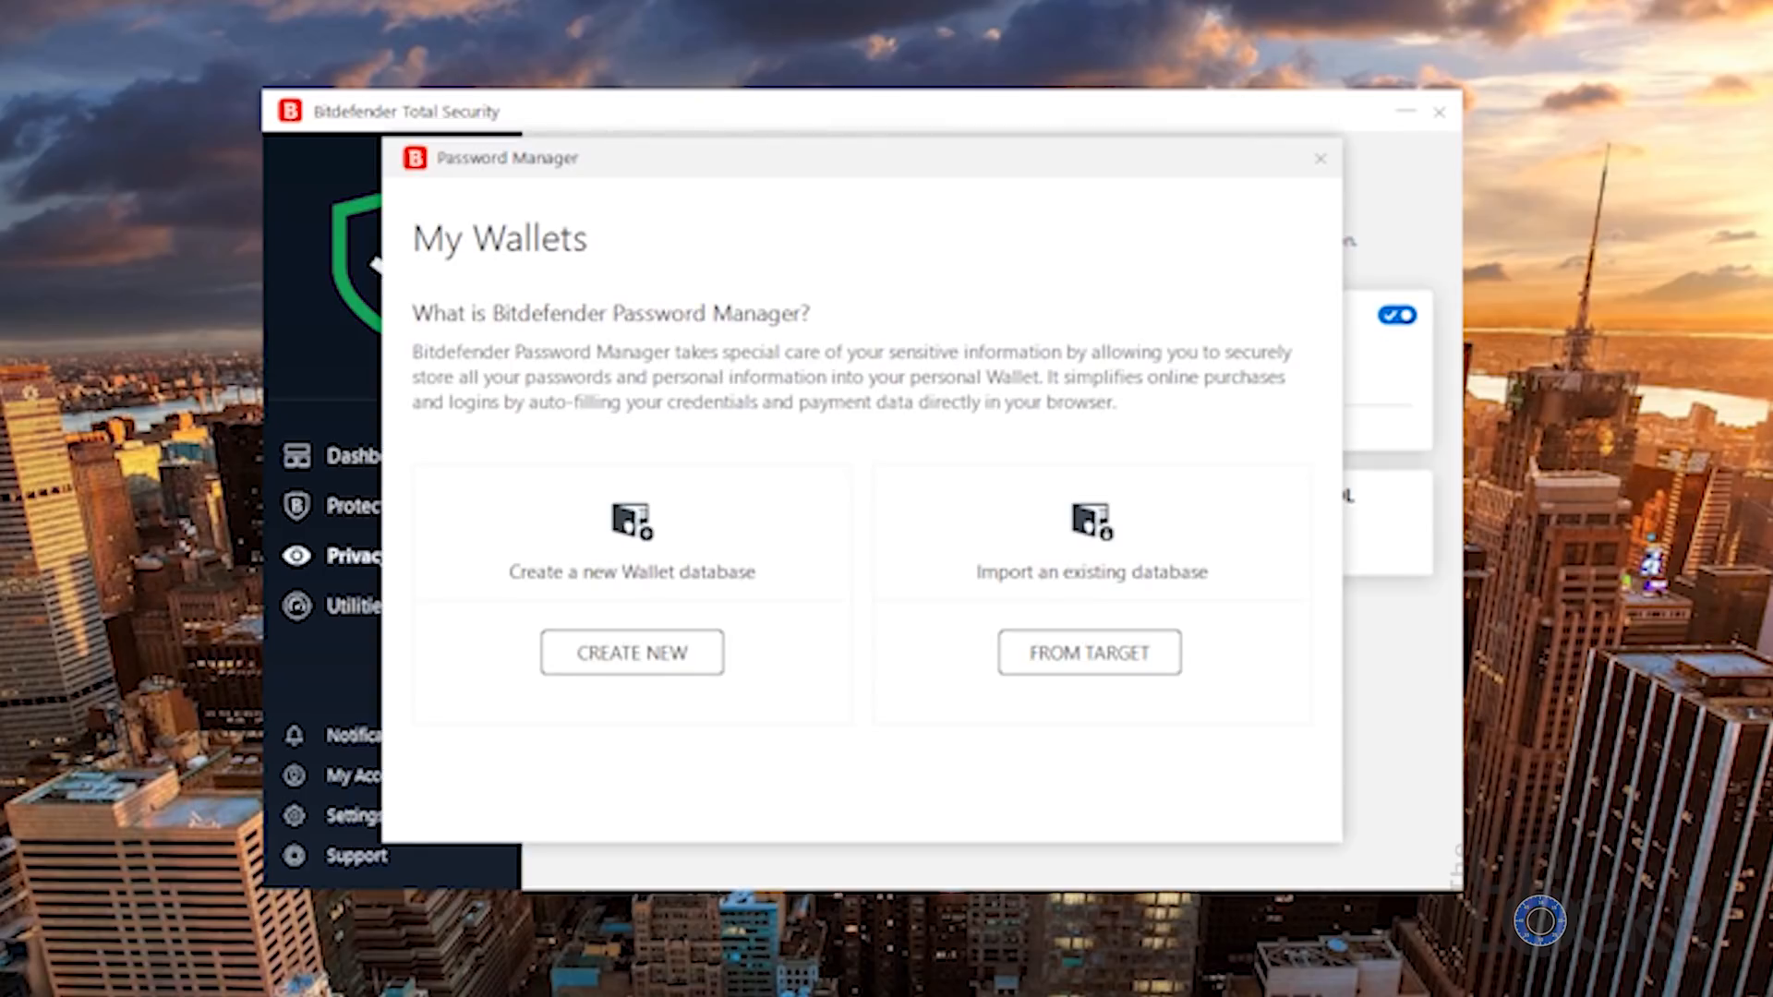
# Create a new wallet and view its Online banking, Emails, Applications and Wi-Fi Networks categories
pyautogui.click(631, 652)
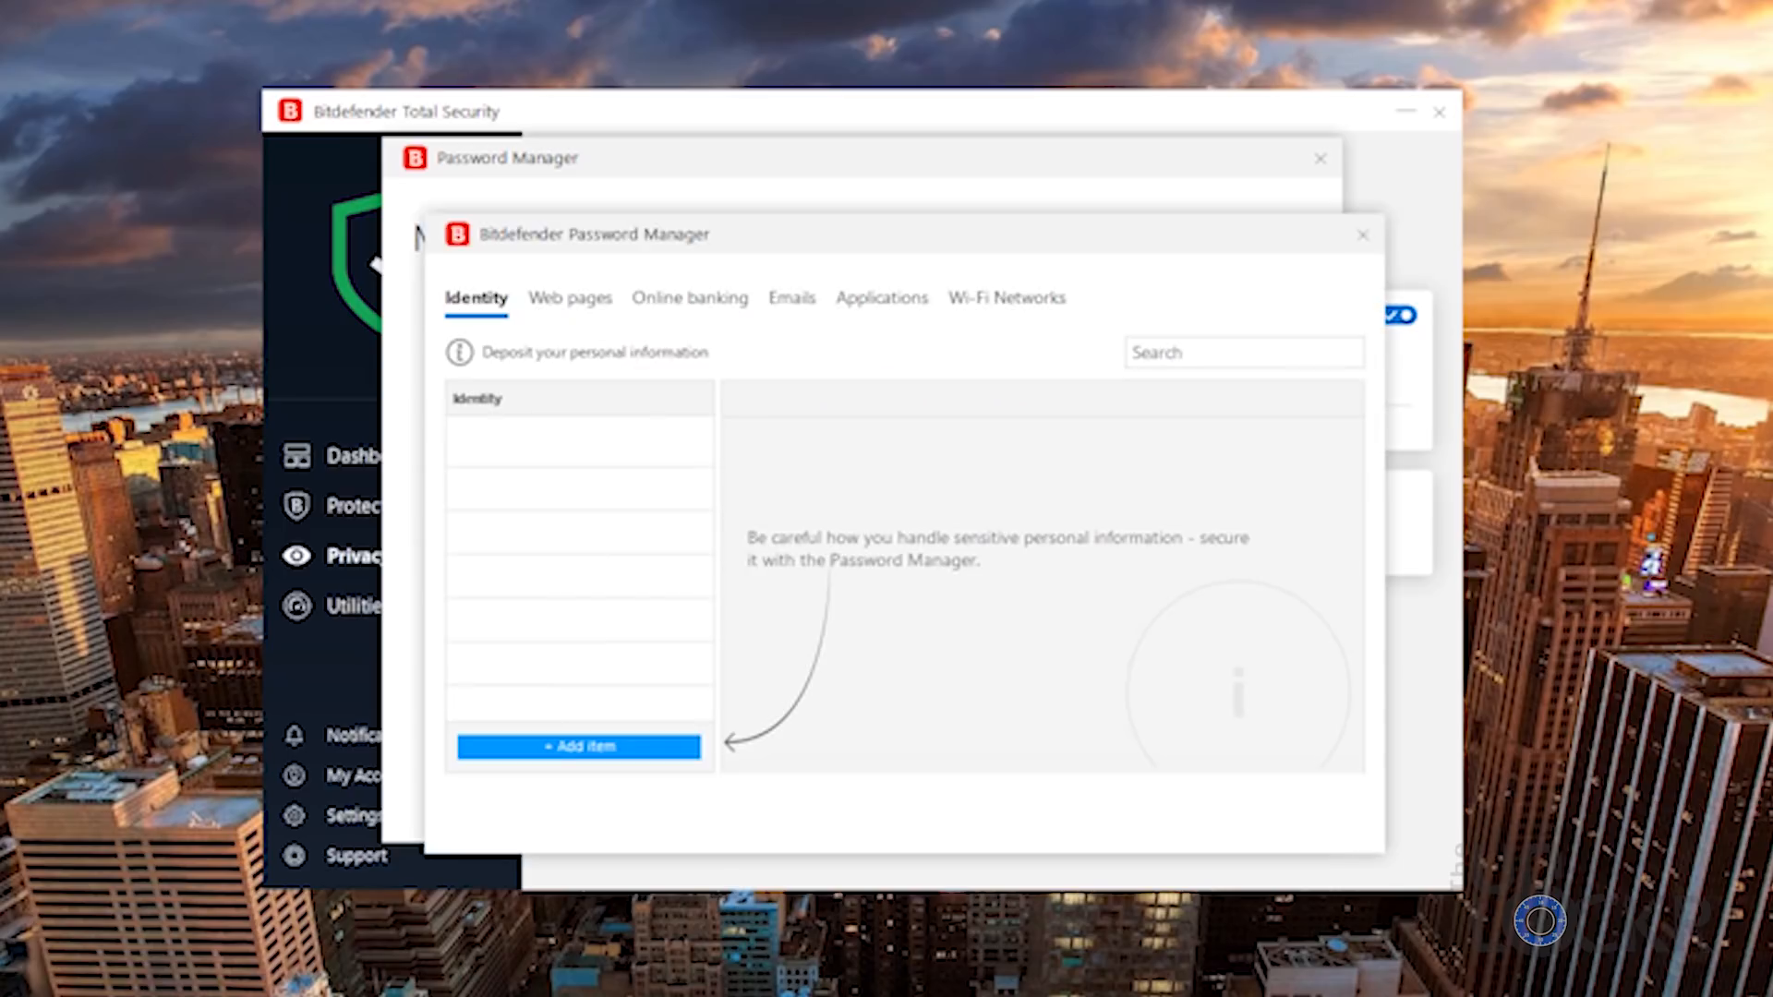
pyautogui.click(689, 297)
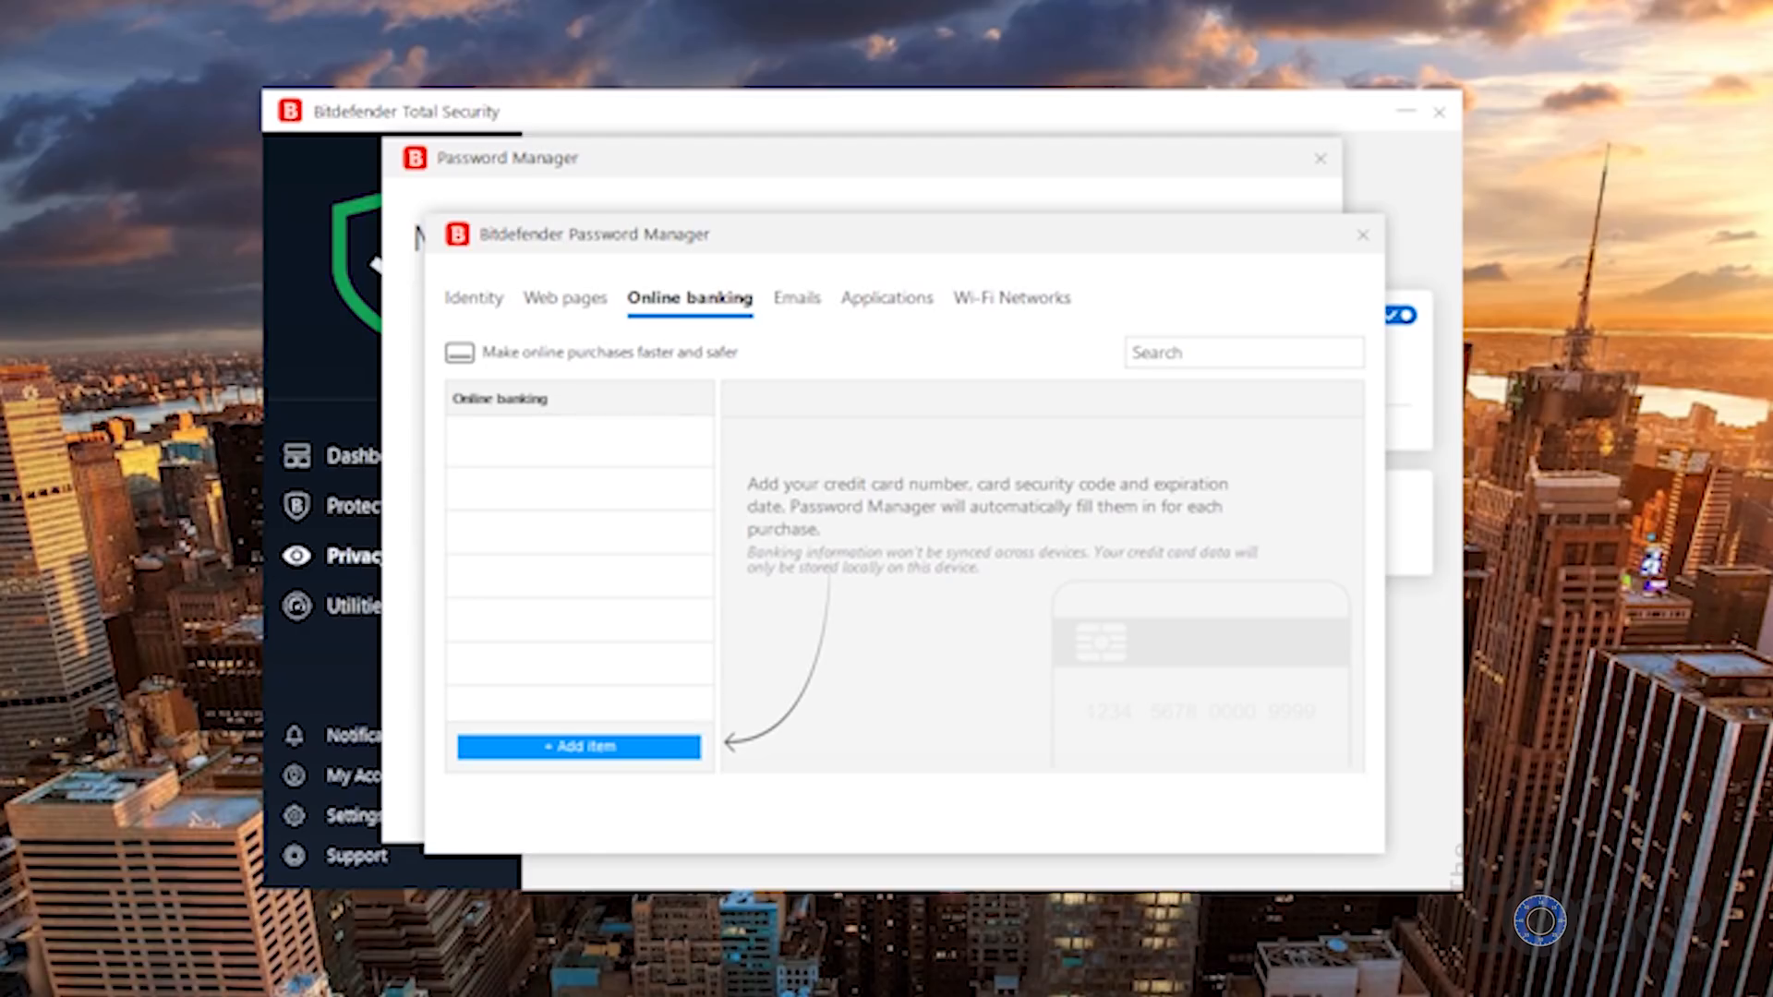
pyautogui.click(788, 297)
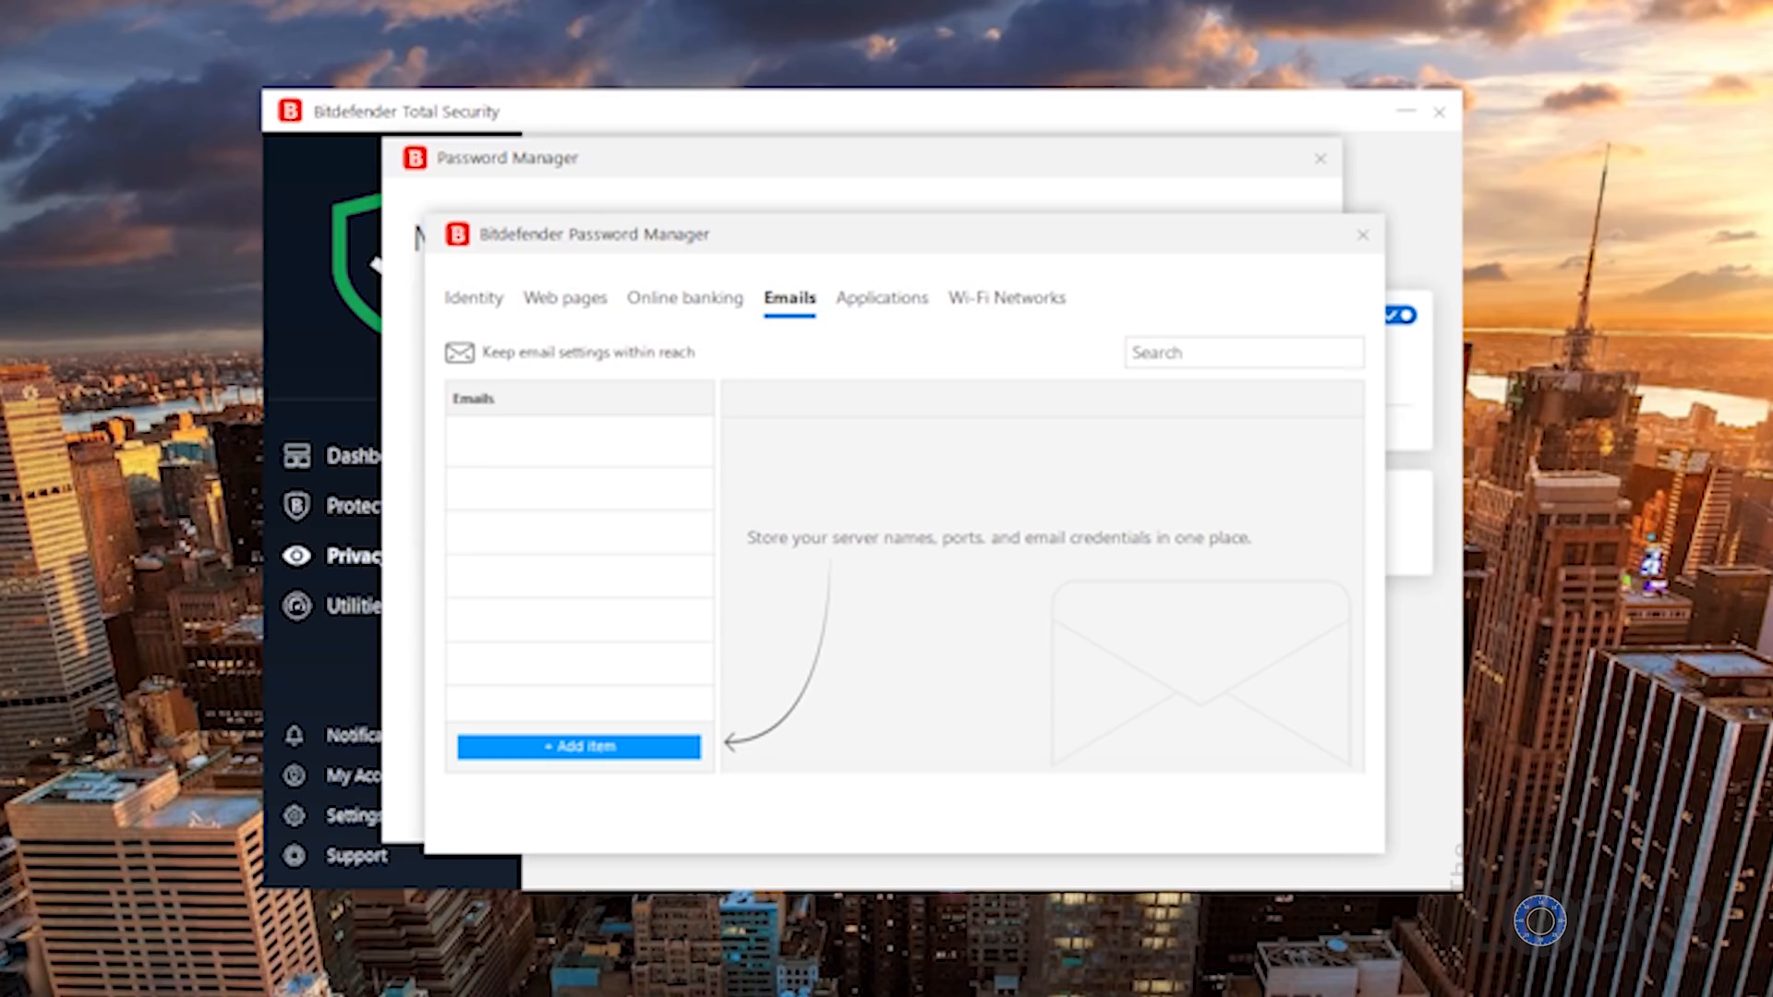
pyautogui.click(882, 298)
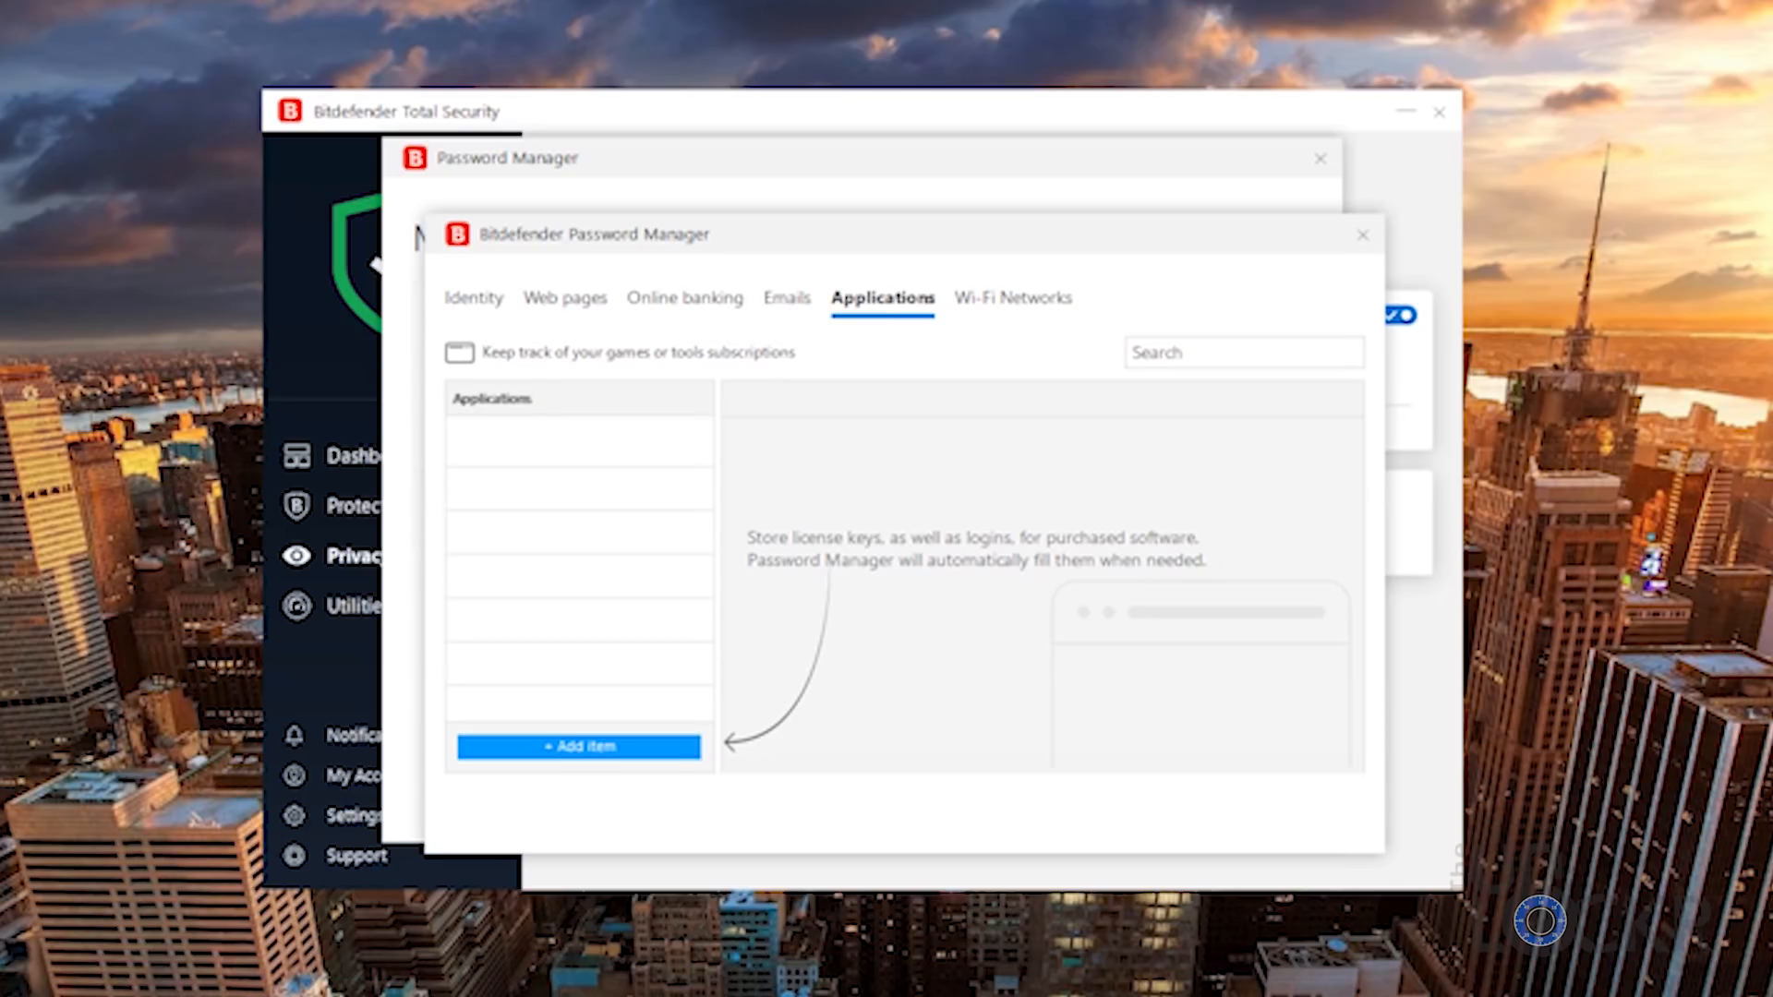
pyautogui.click(1006, 297)
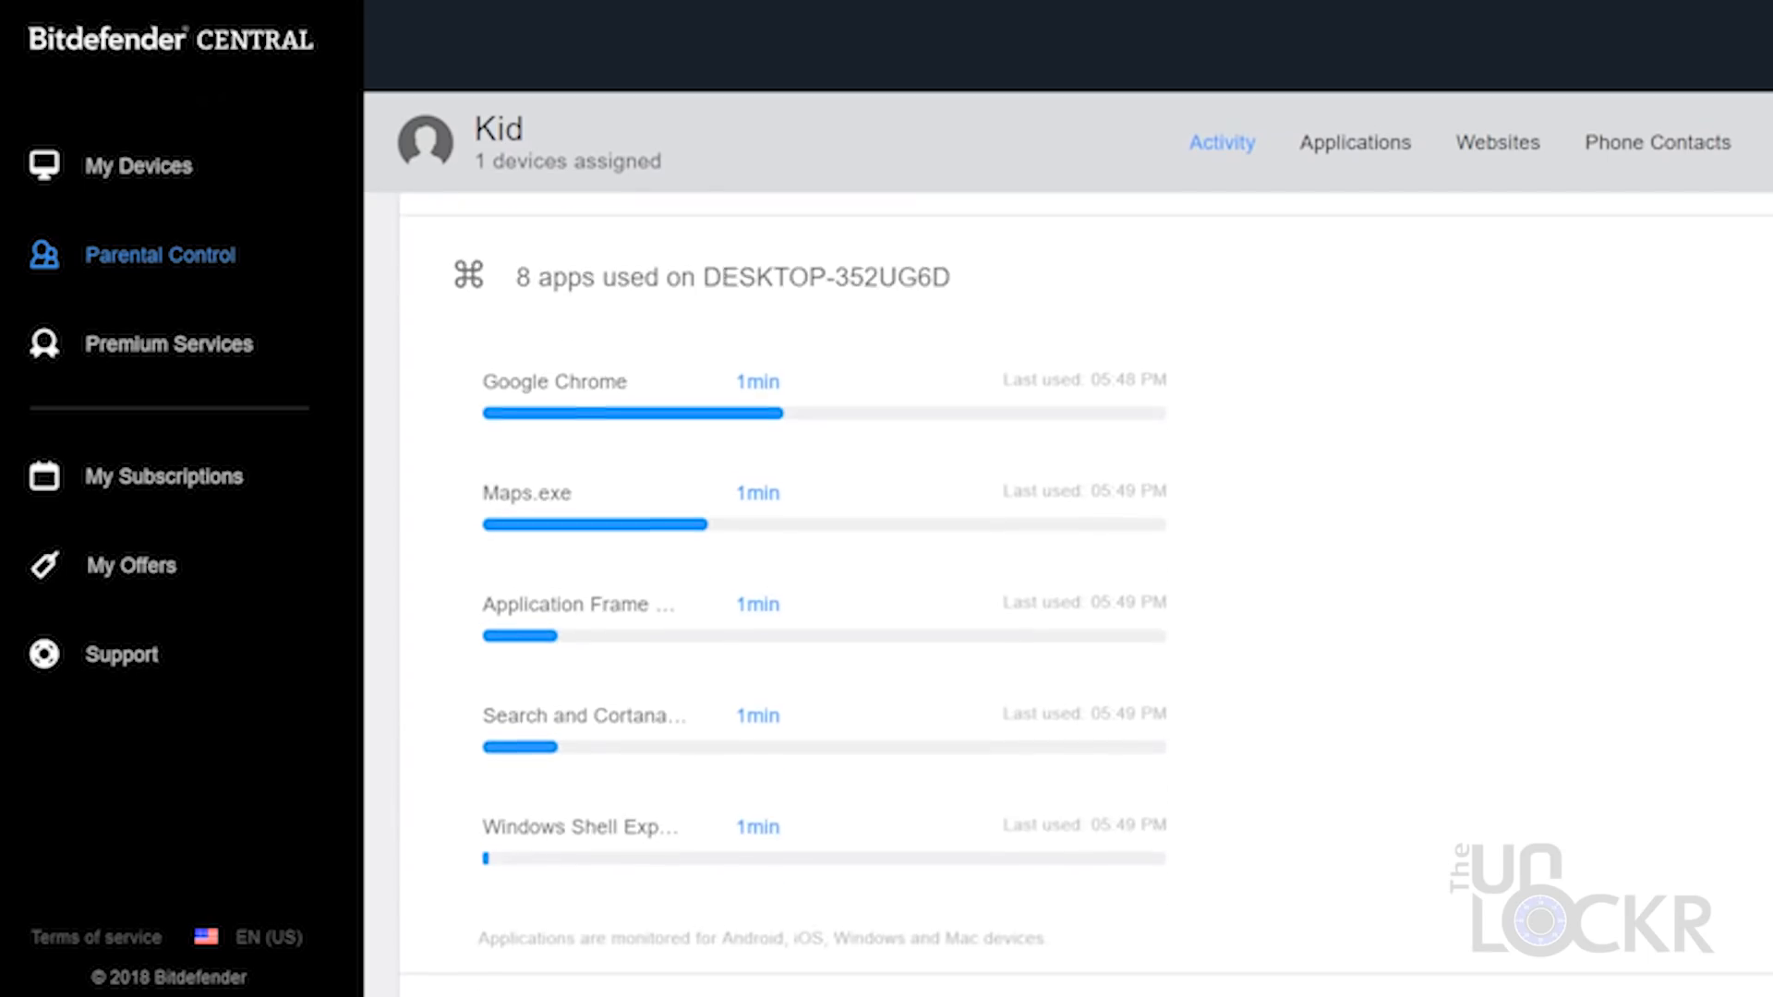
# Scroll through the Kid profile's Activity list of apps and usage times
pyautogui.scroll(-3)
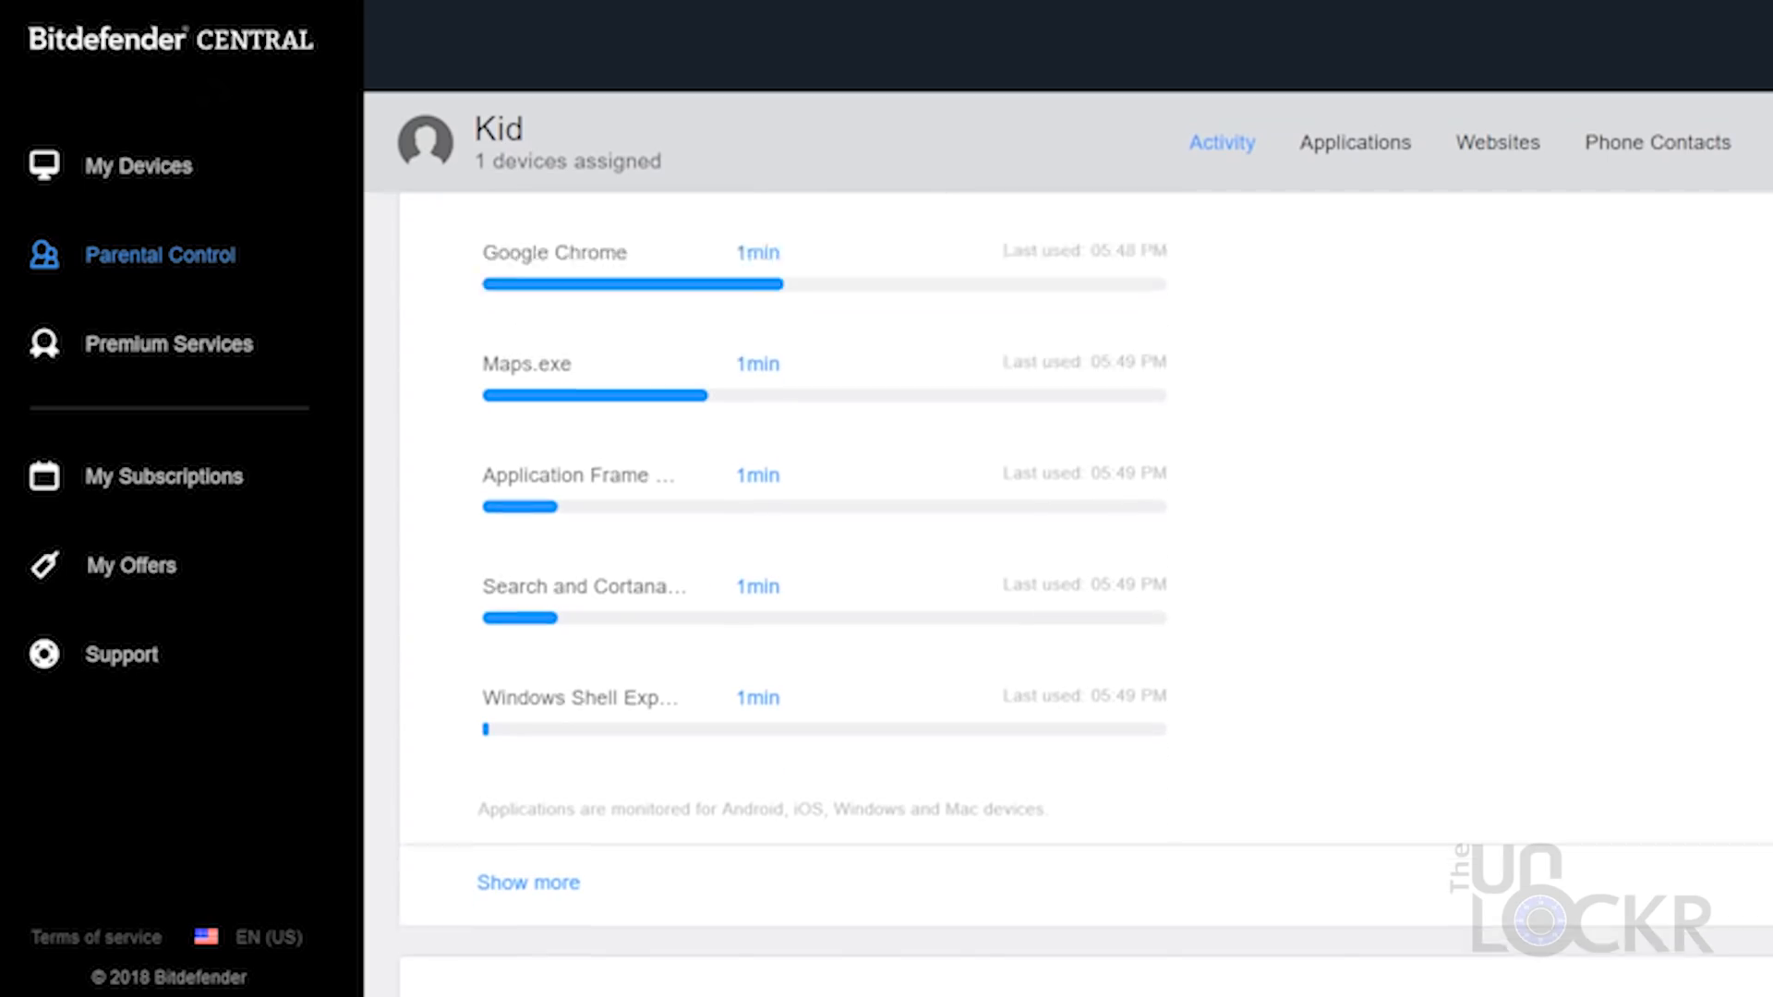
pyautogui.scroll(-3)
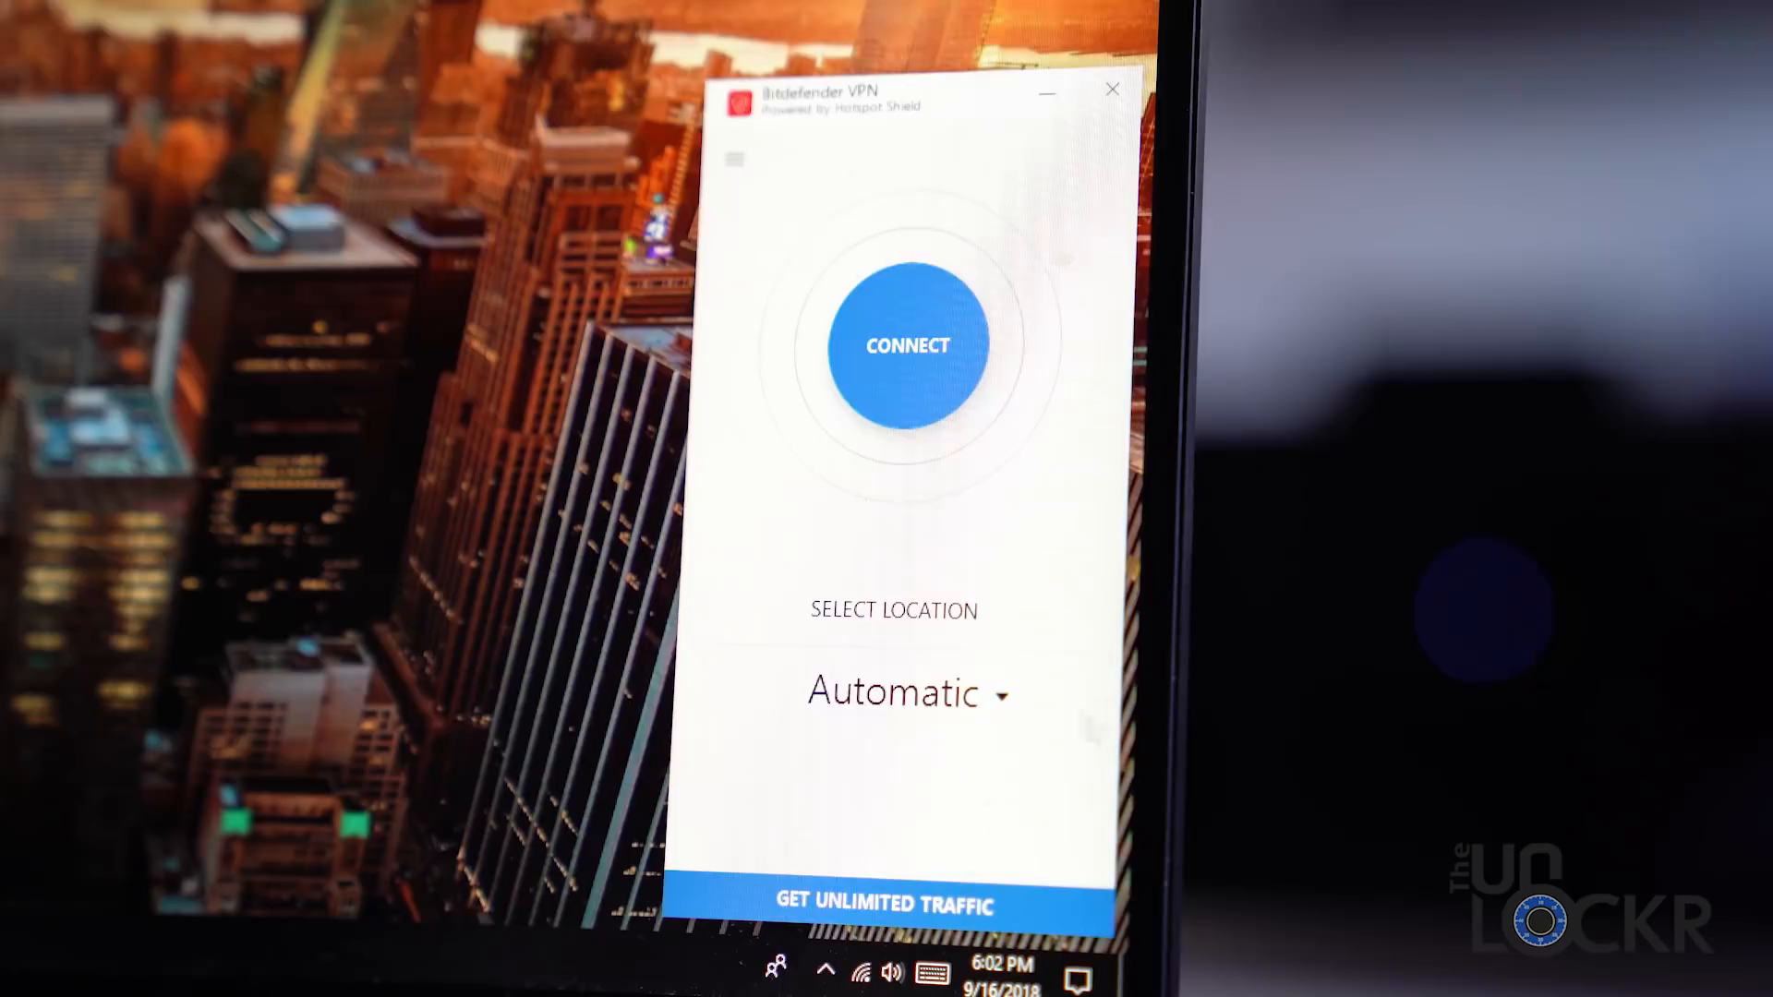
# Expand the Automatic location dropdown and scroll the server location list
pyautogui.click(893, 692)
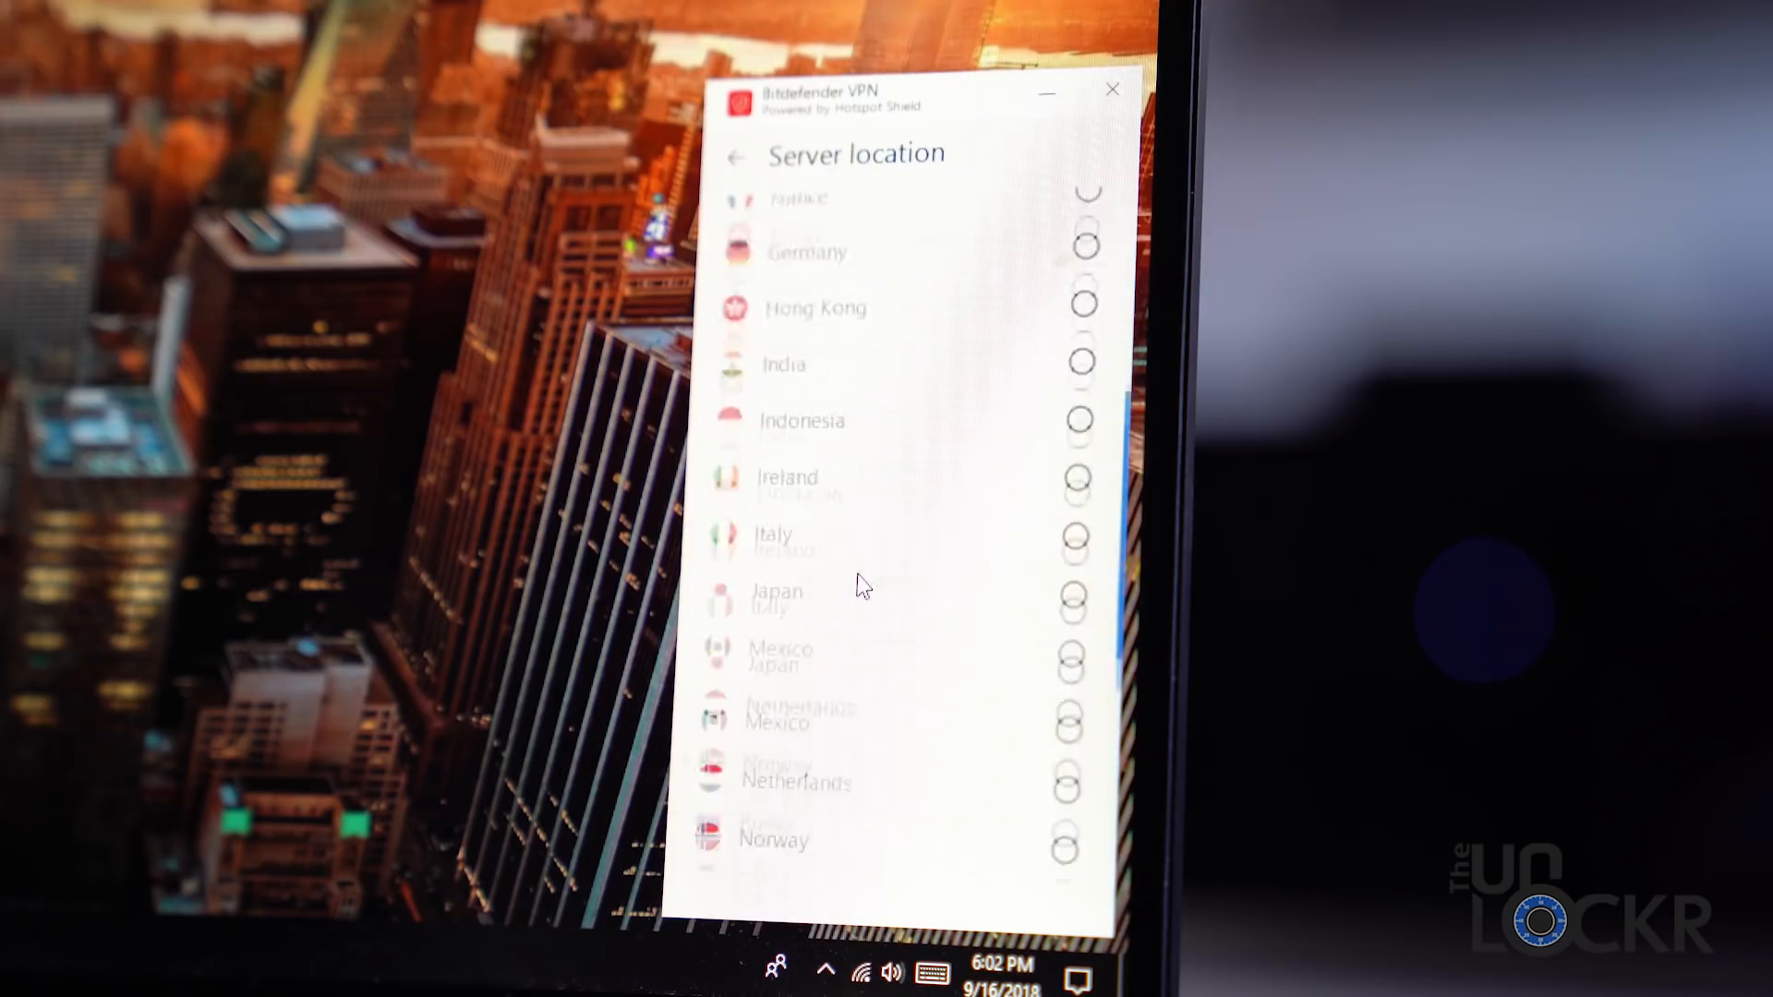
pyautogui.scroll(3)
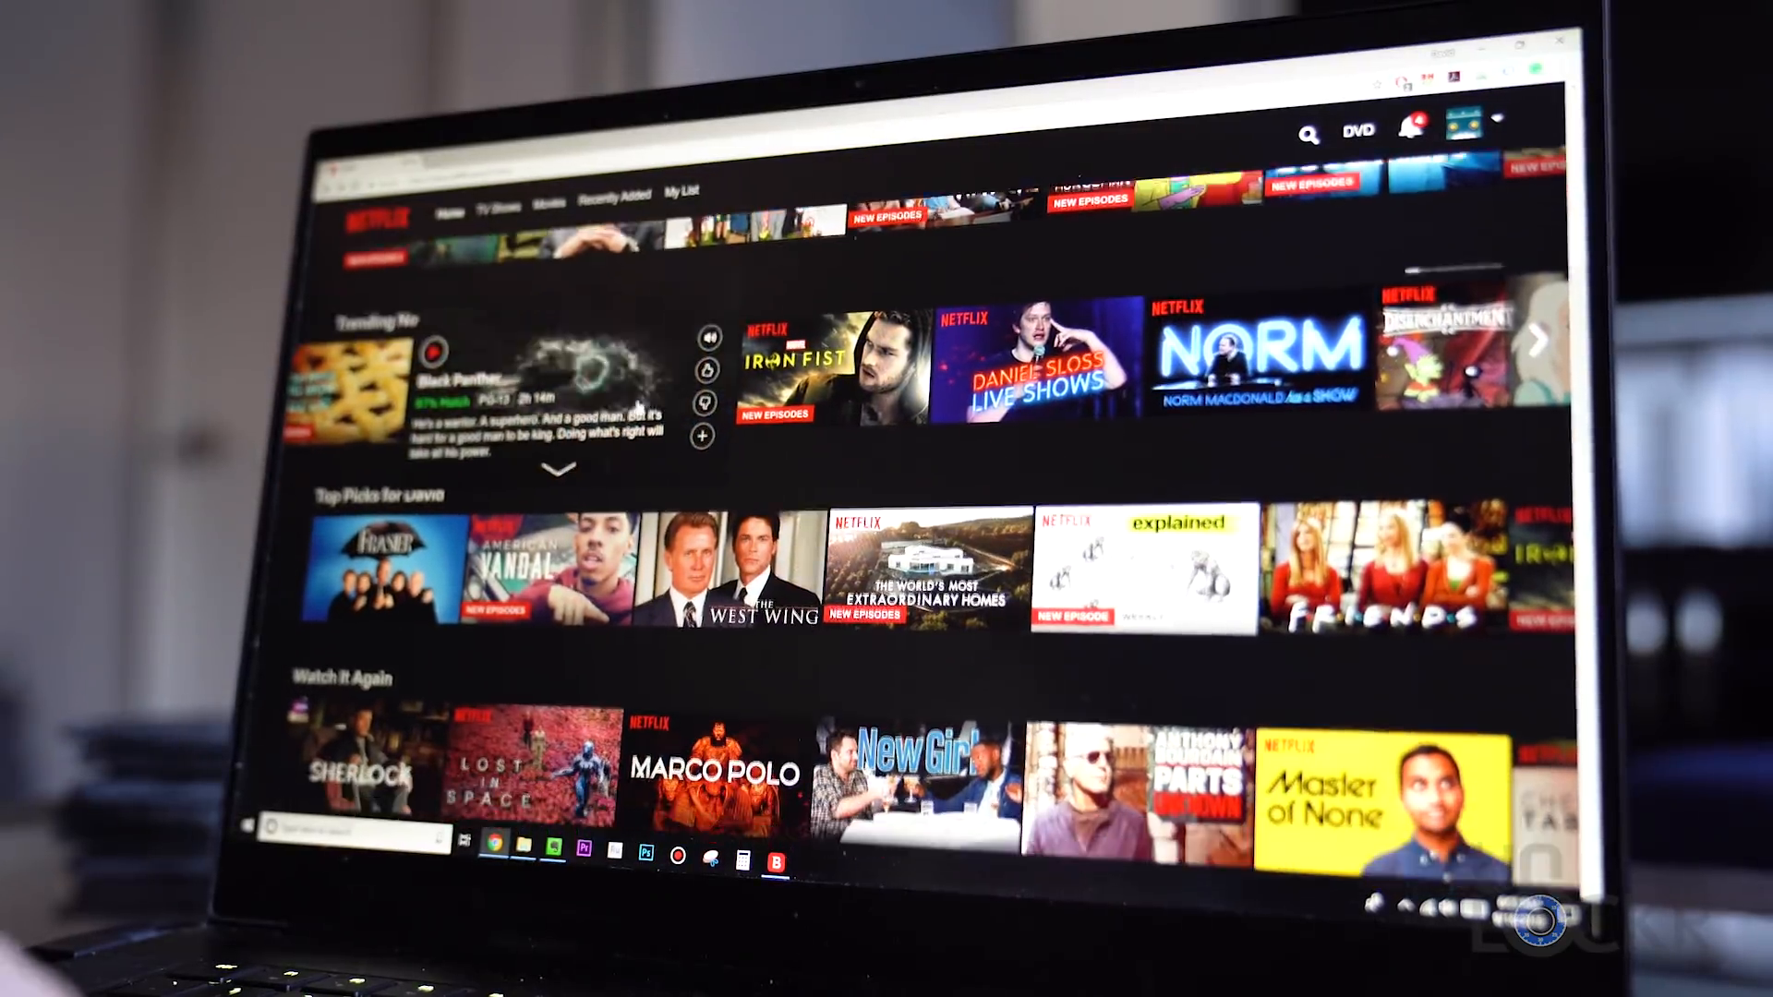
# Scroll through the Netflix home page rows of trending titles
pyautogui.scroll(-3)
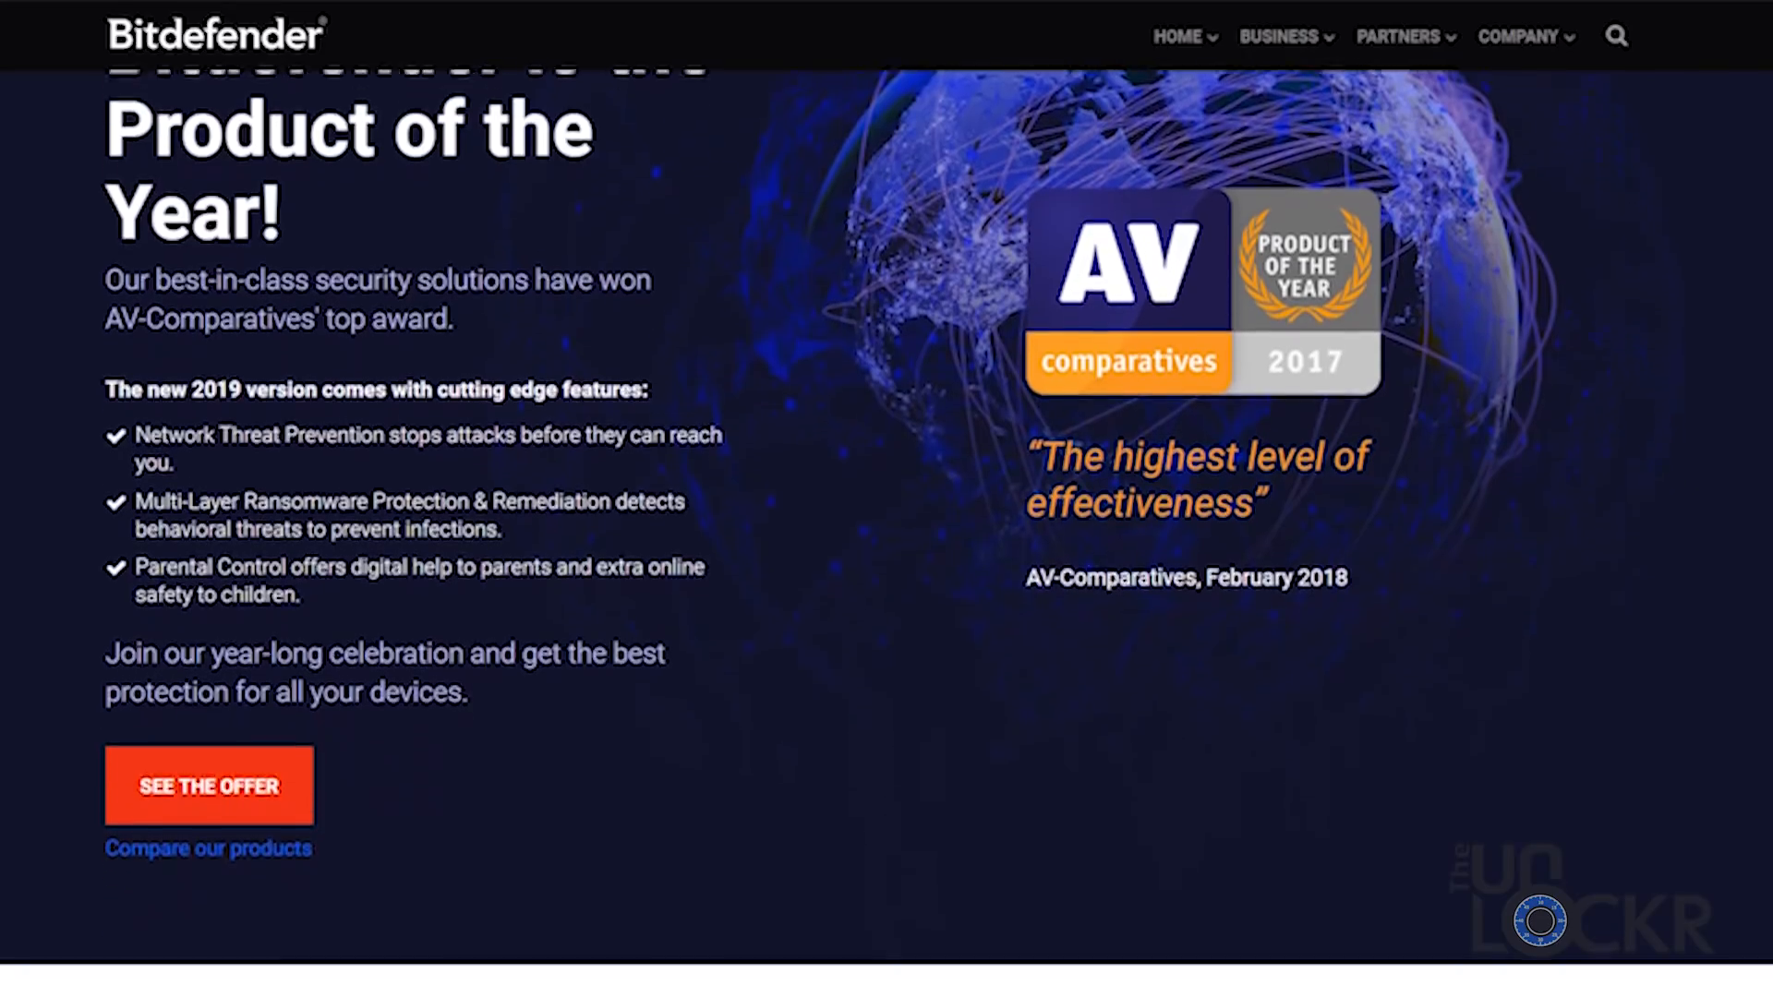
# Scroll past the awards to the 2019 plans: Antivirus Plus $34.99, Total Security $44.99, Internet Security $39.98
pyautogui.scroll(-3)
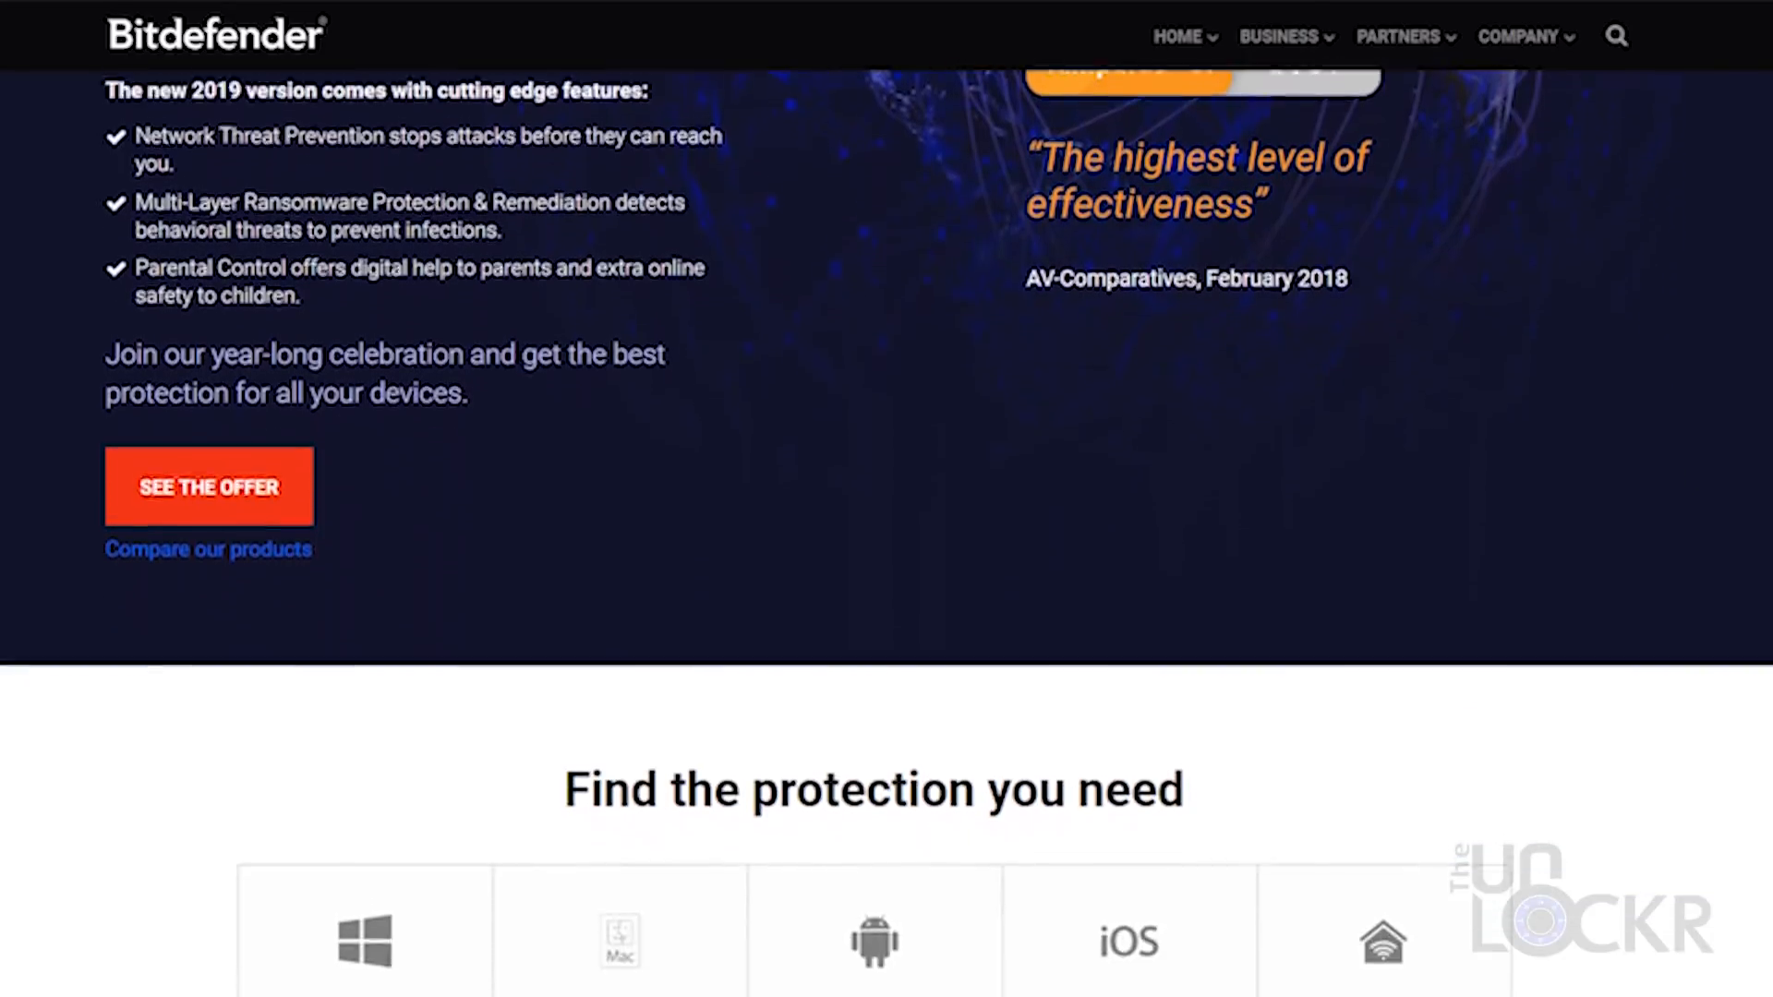
pyautogui.scroll(-3)
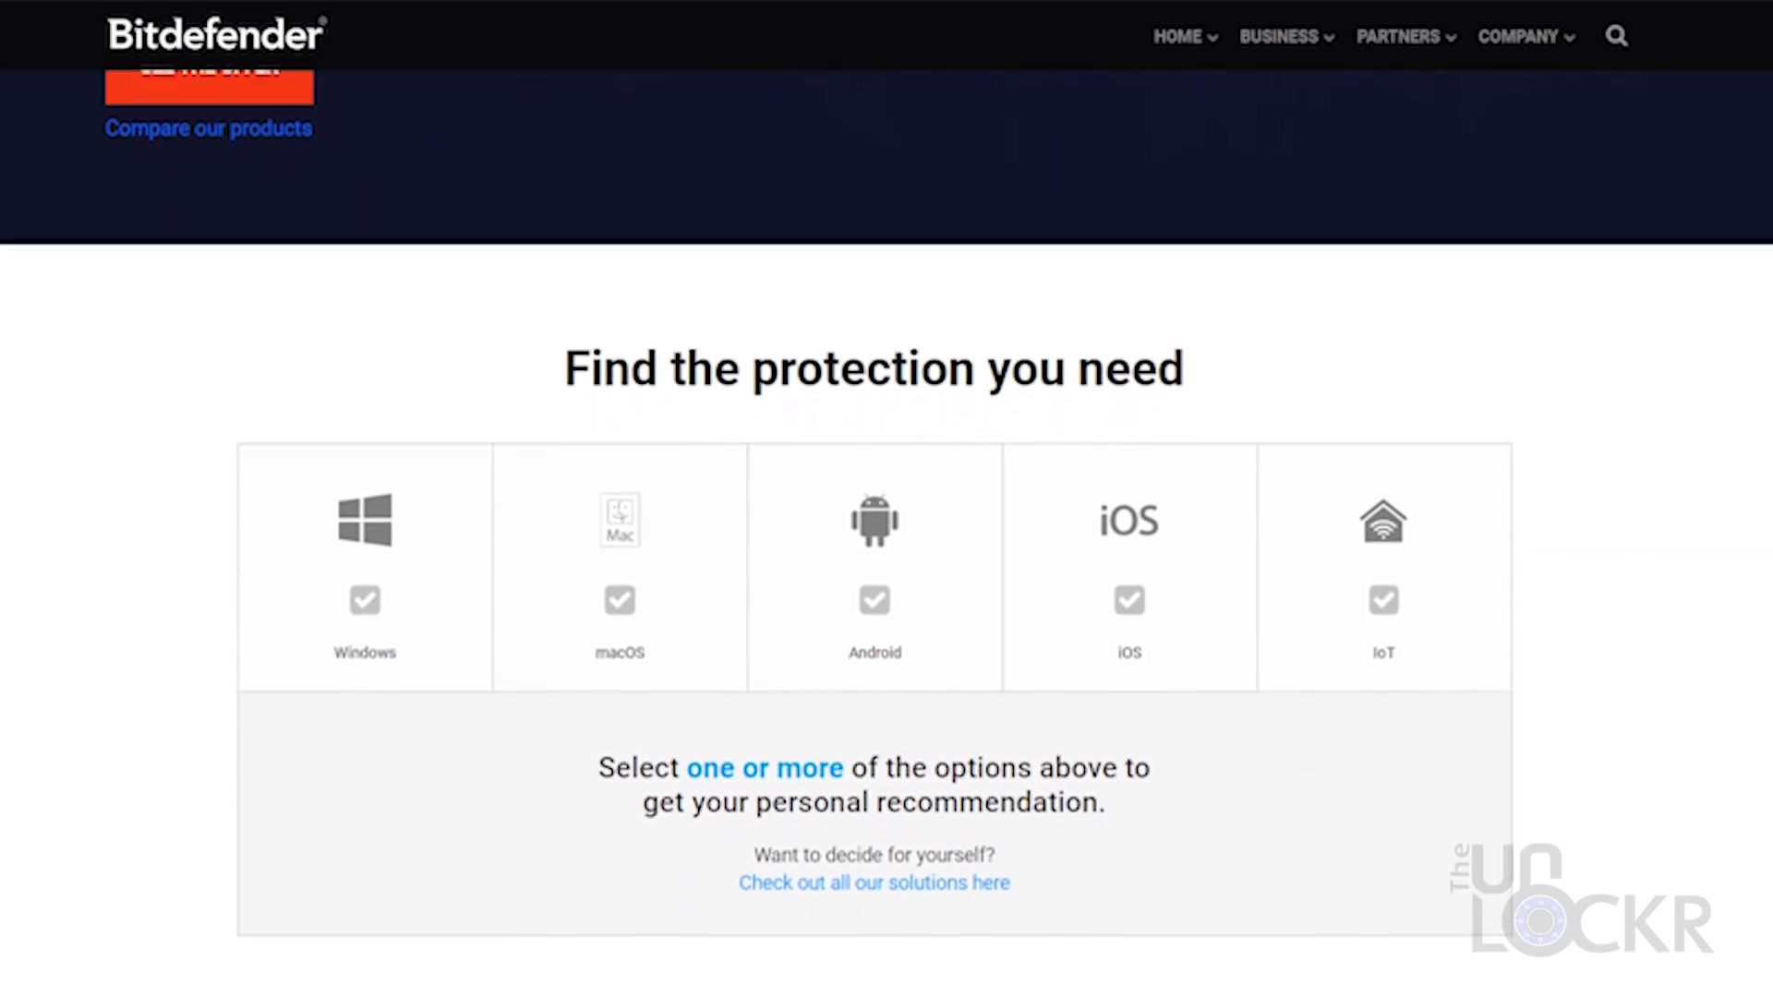
pyautogui.scroll(-3)
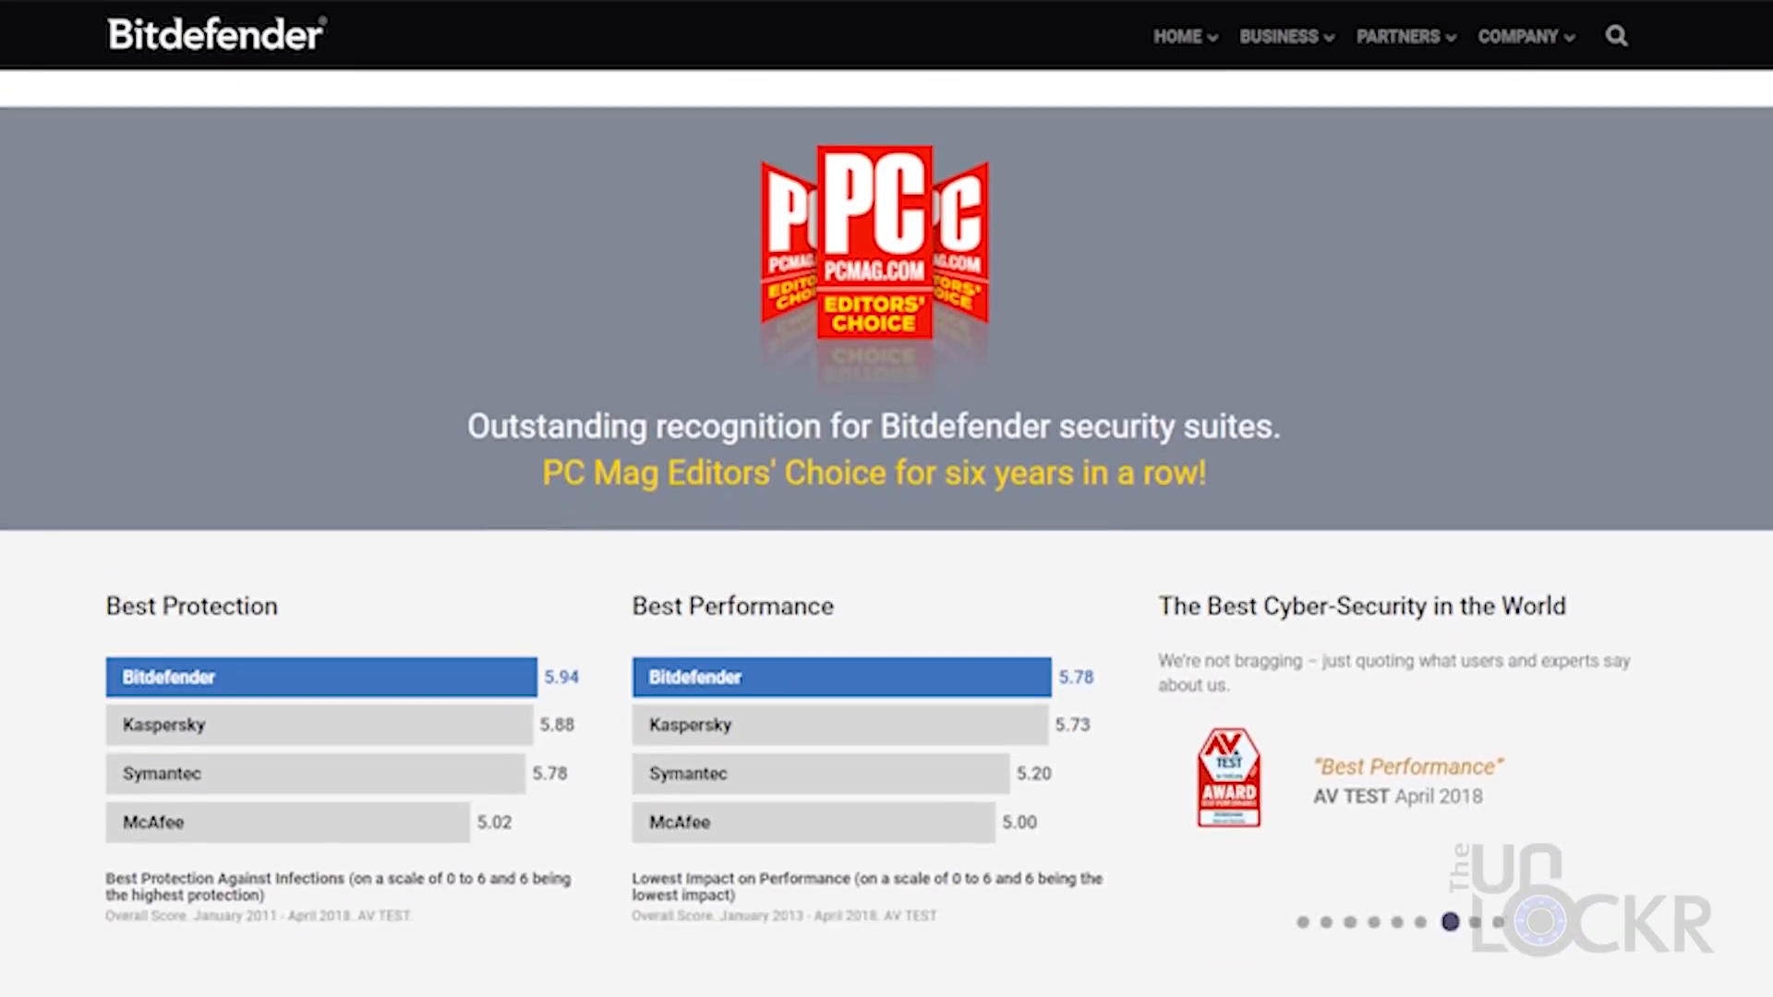
pyautogui.scroll(-3)
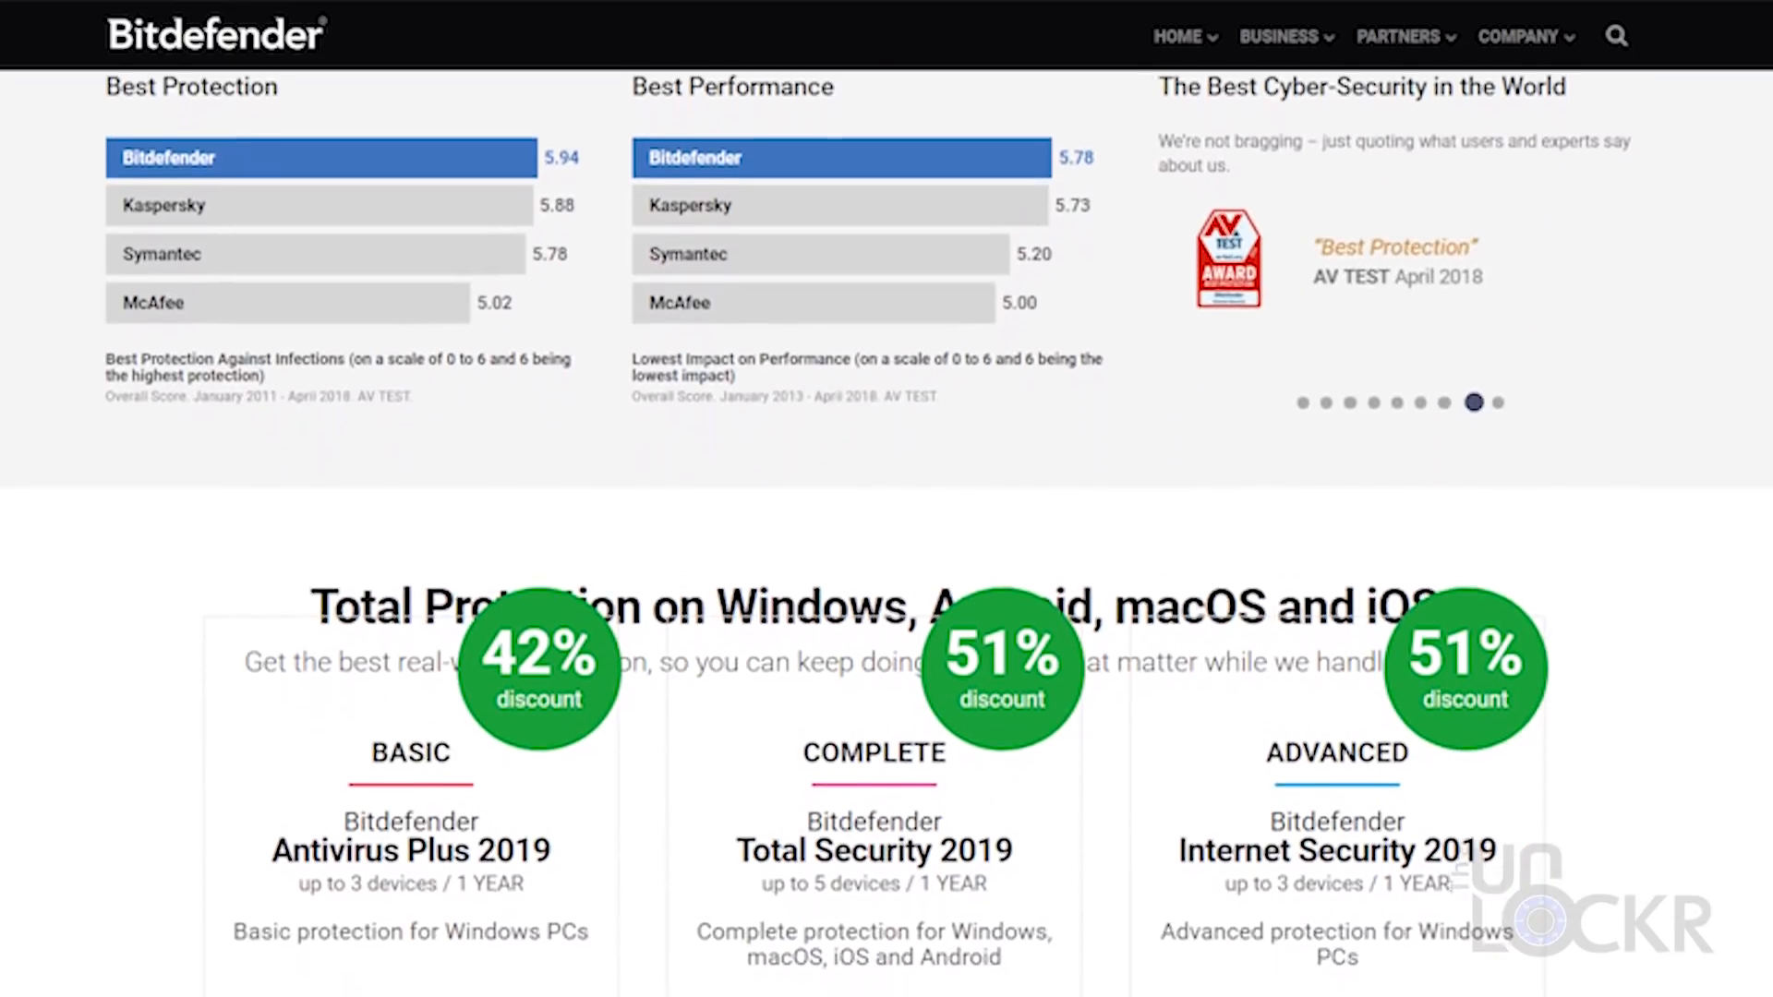
pyautogui.scroll(-3)
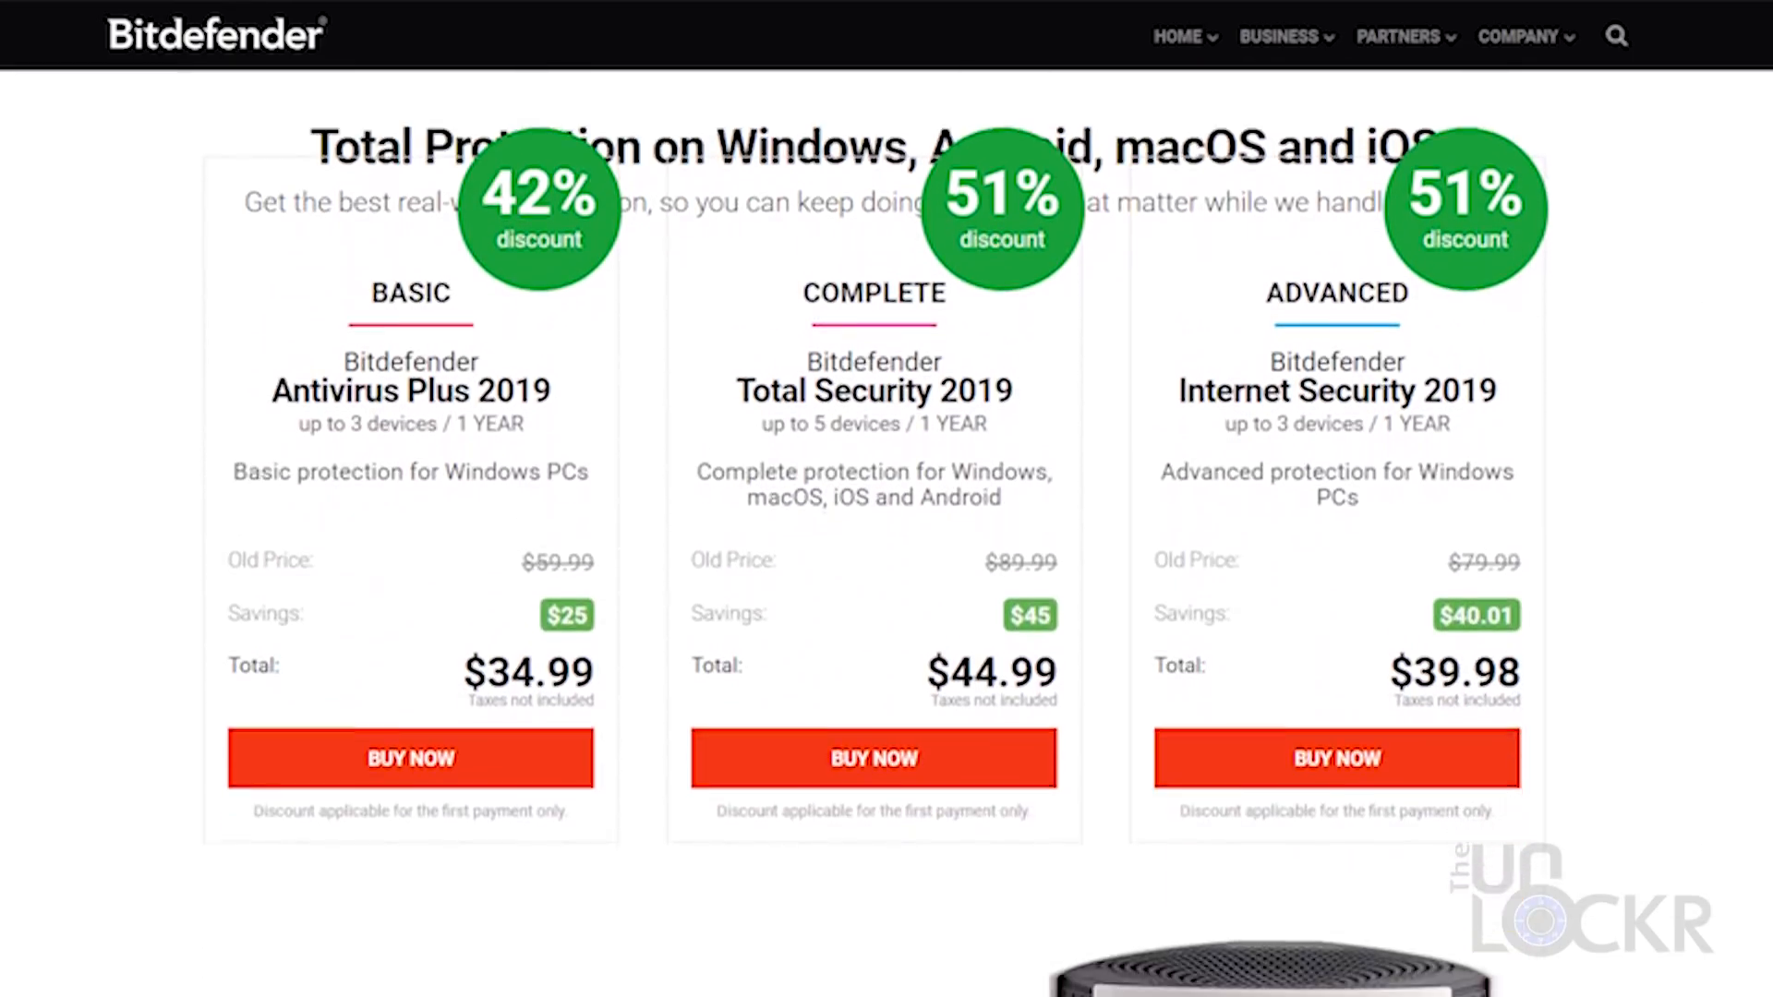